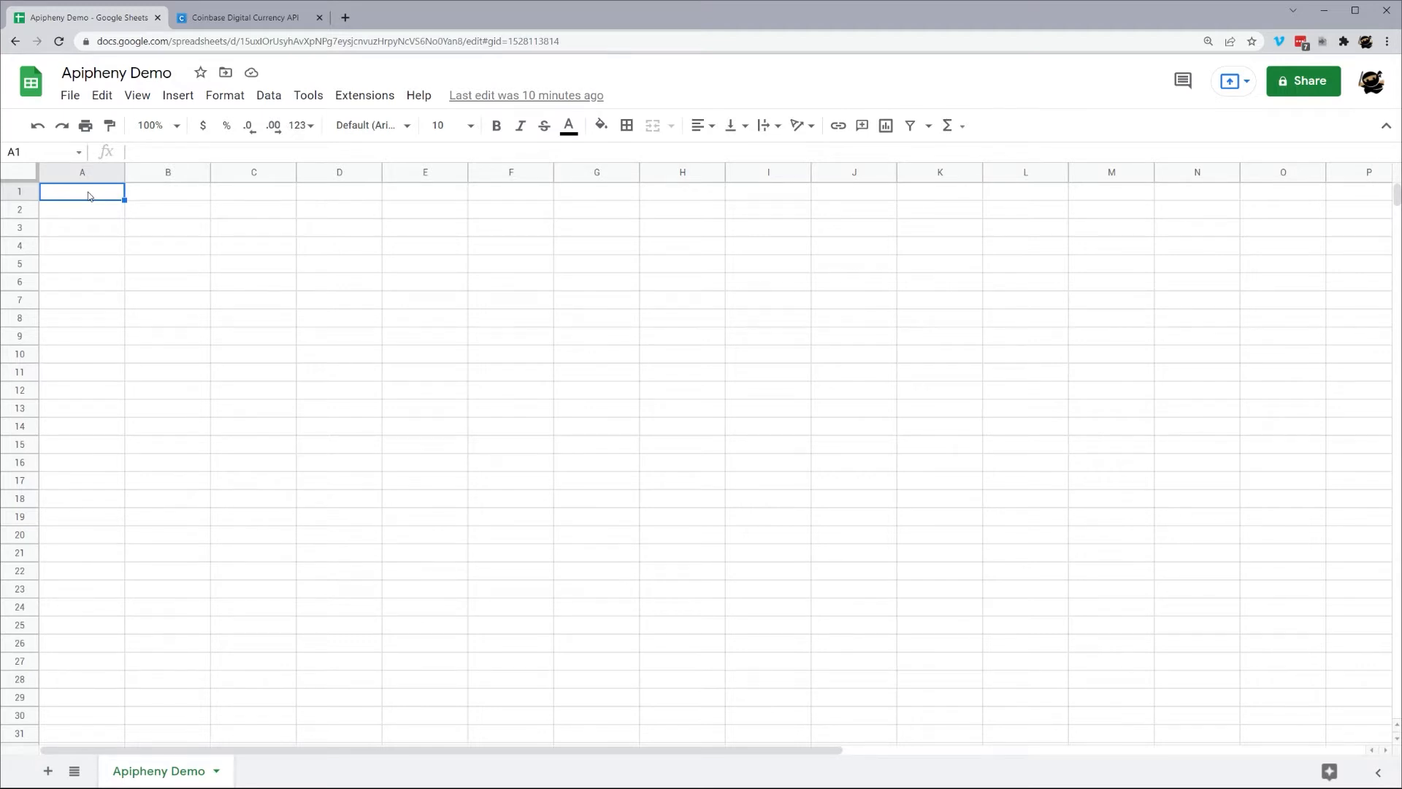
- Launch Apipheny's Import API sidebar from the Extensions menu
left_click(364, 95)
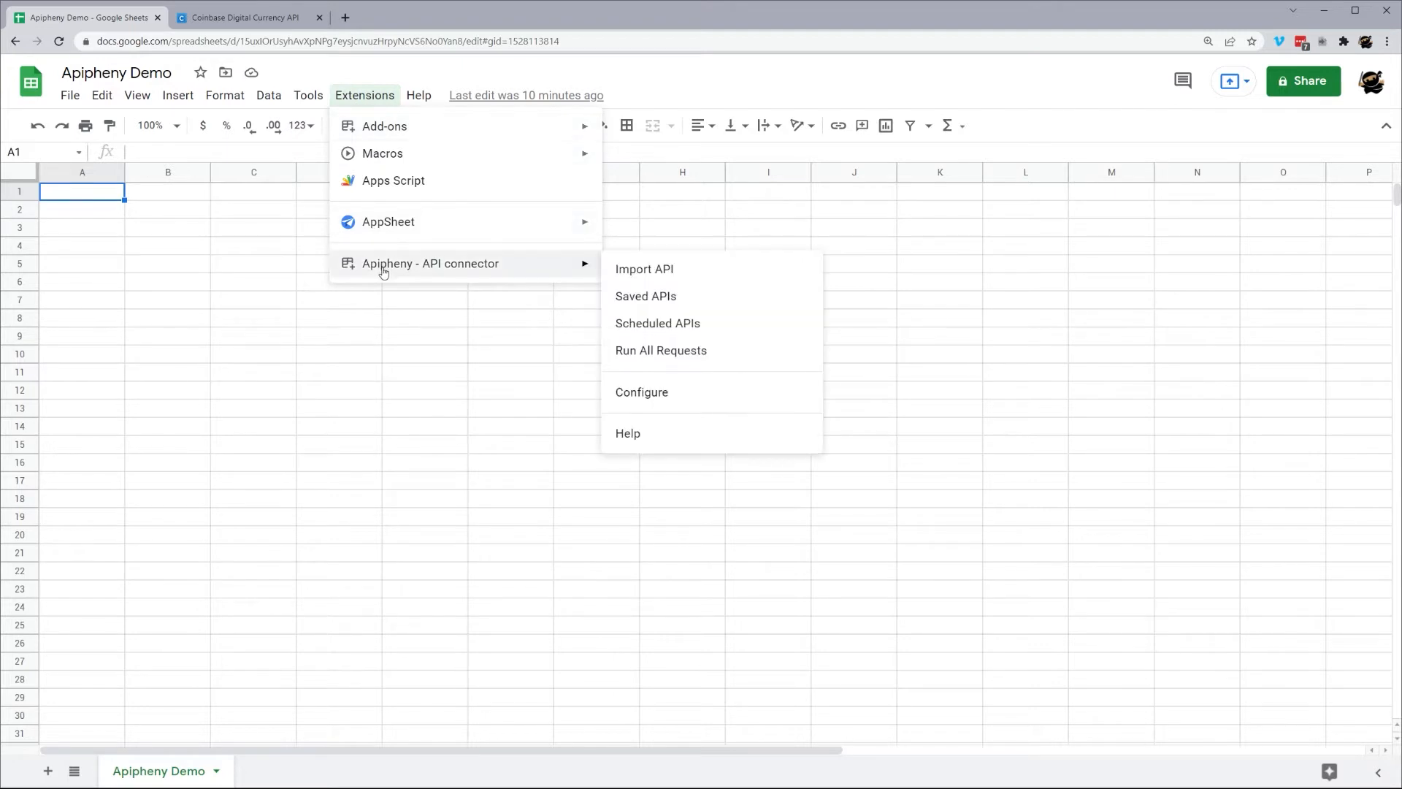
mouse_move(644, 270)
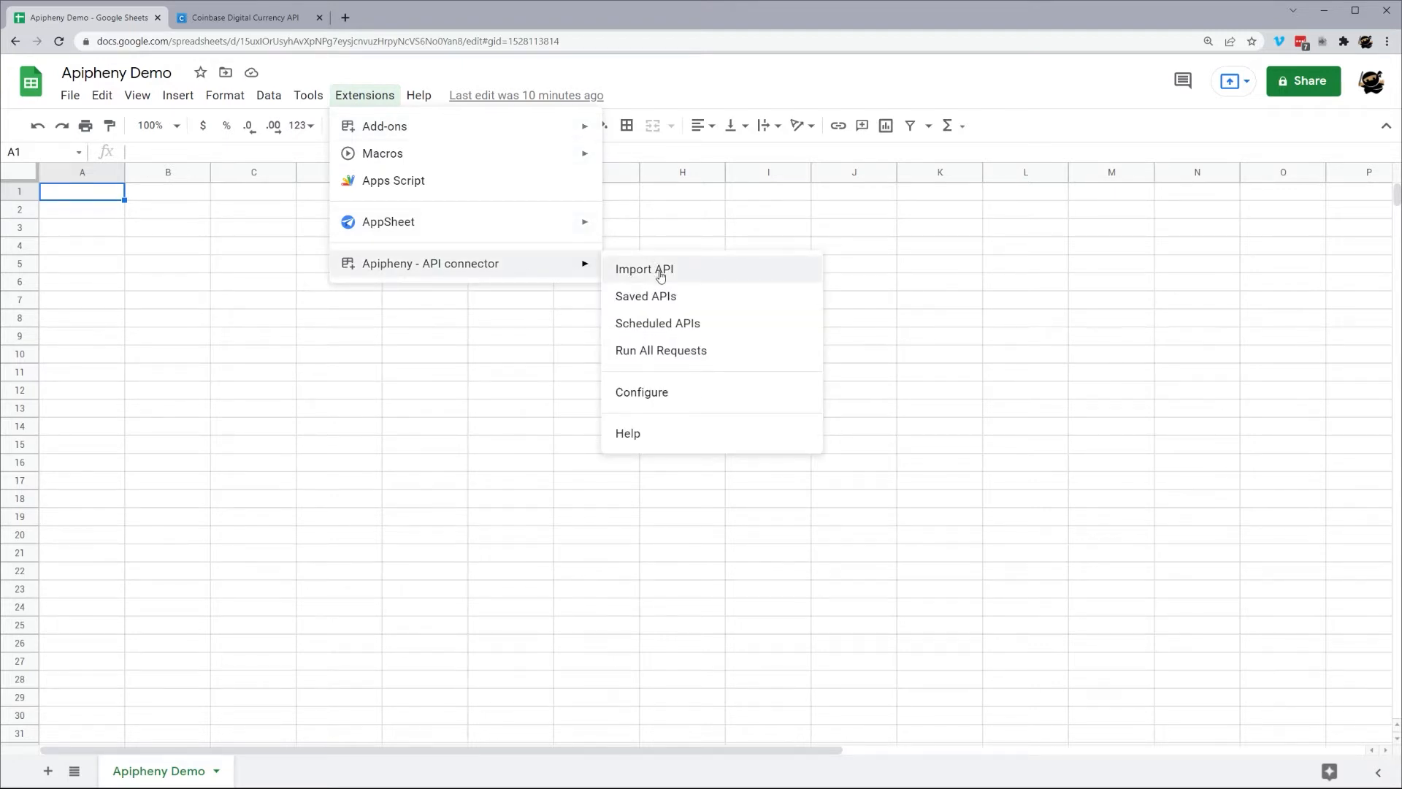
left_click(644, 270)
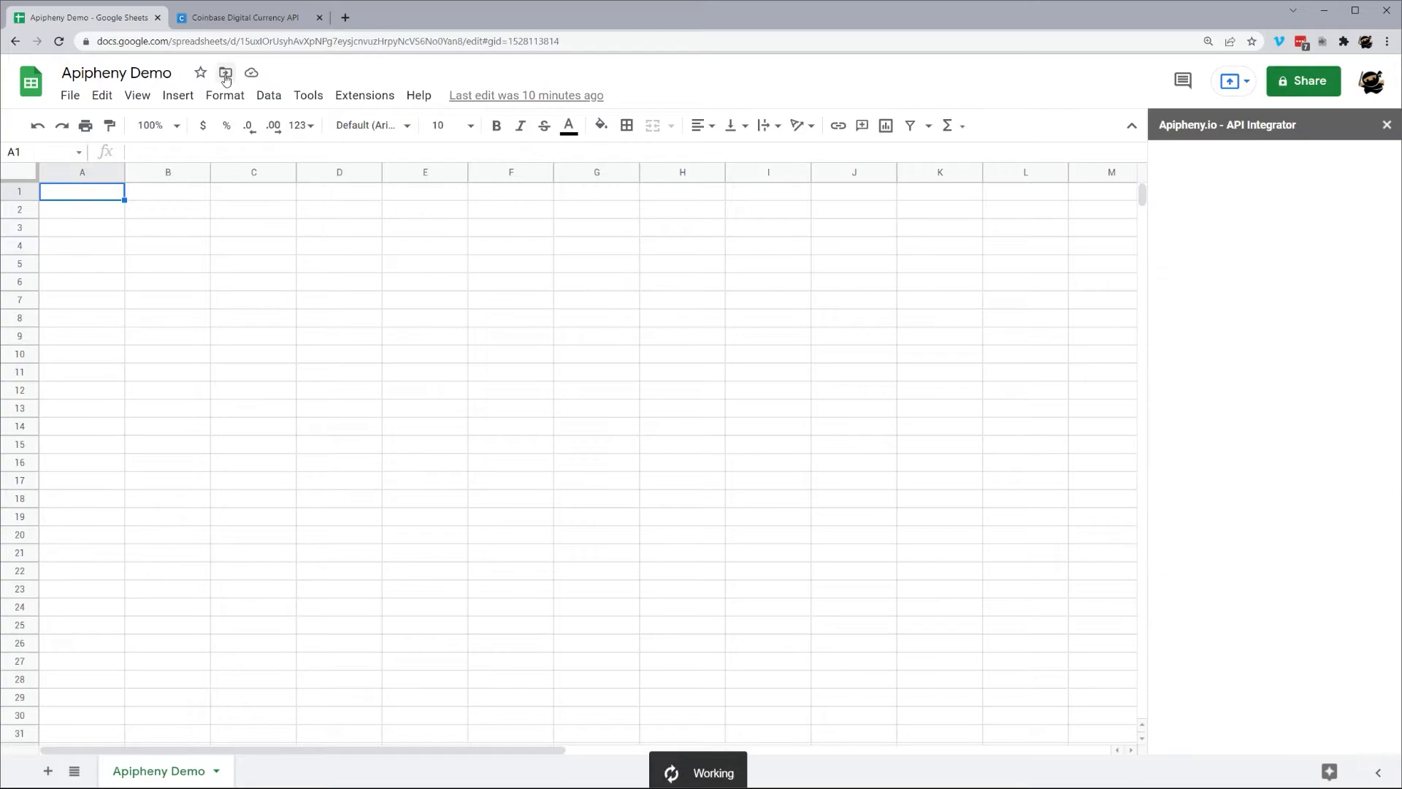
- Browse the Coinbase API introduction, then view the Currencies and Prices endpoint docs
left_click(248, 17)
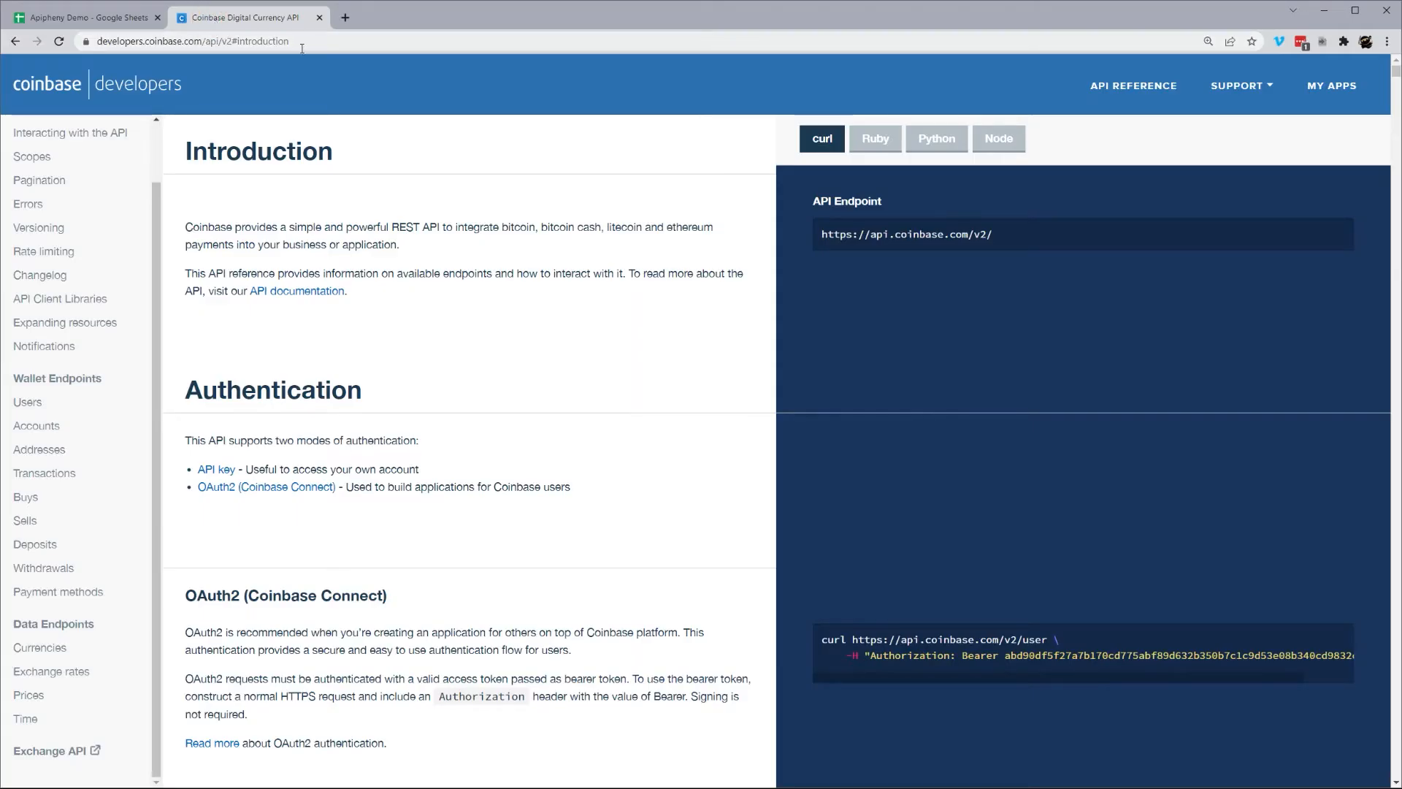
mouse_move(328, 346)
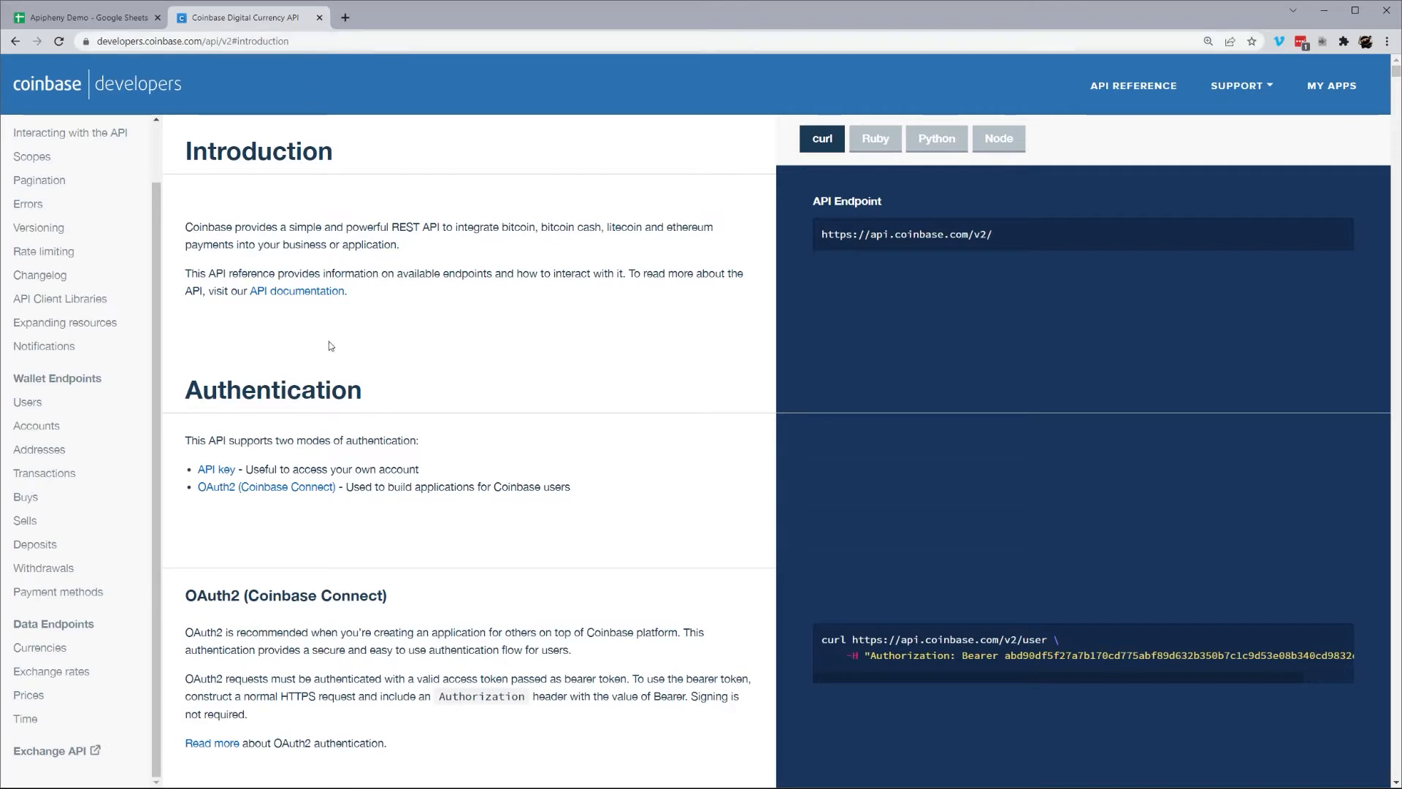
mouse_move(86, 346)
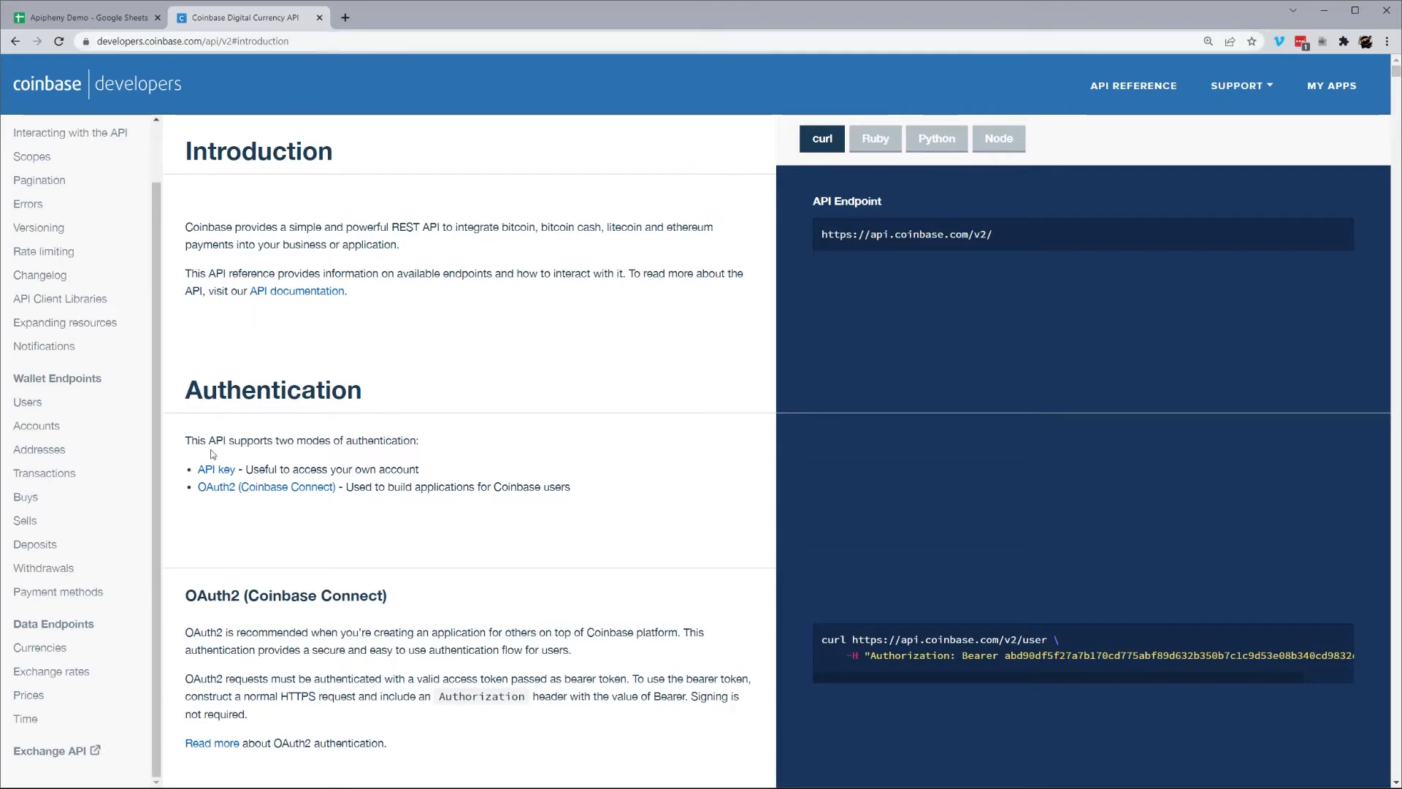
mouse_move(543, 489)
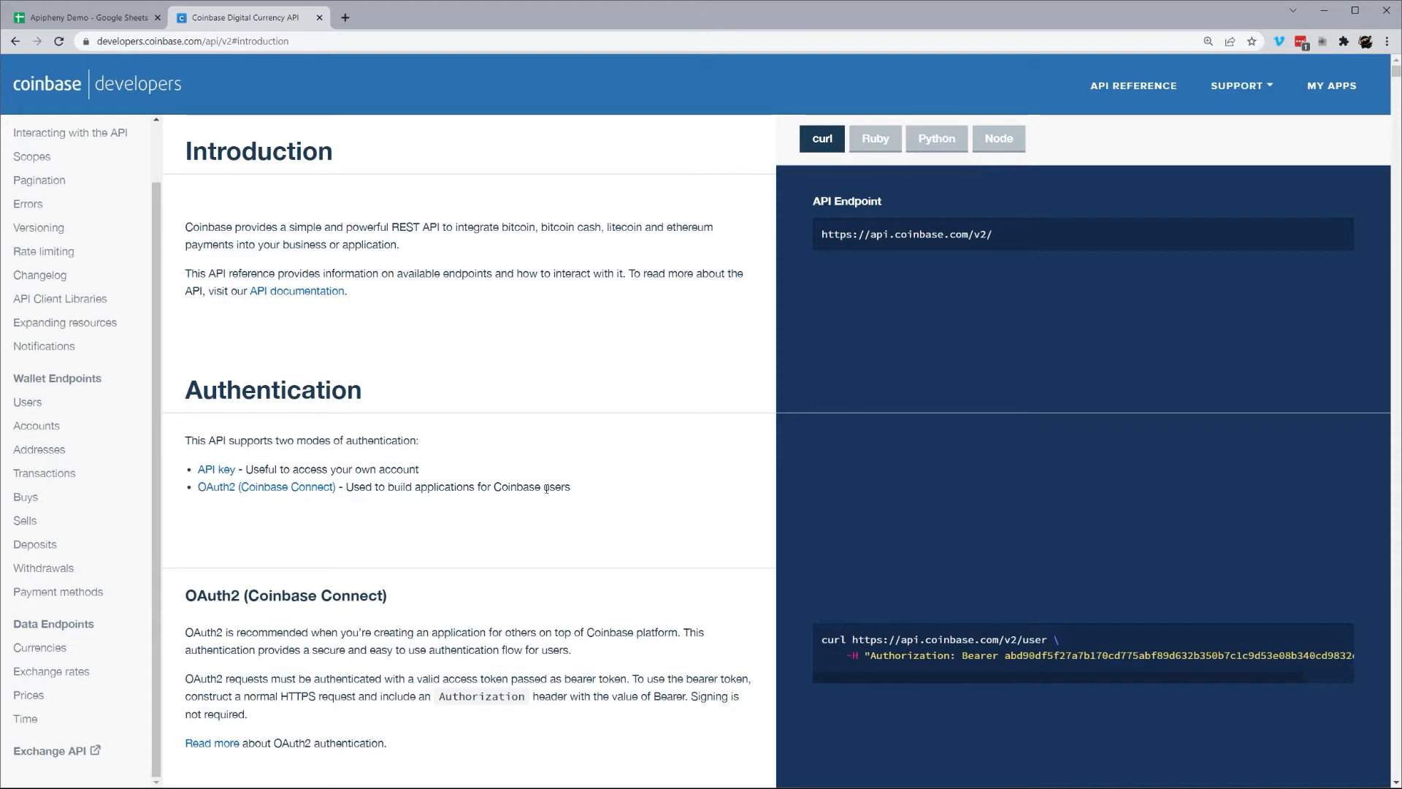
mouse_move(108, 335)
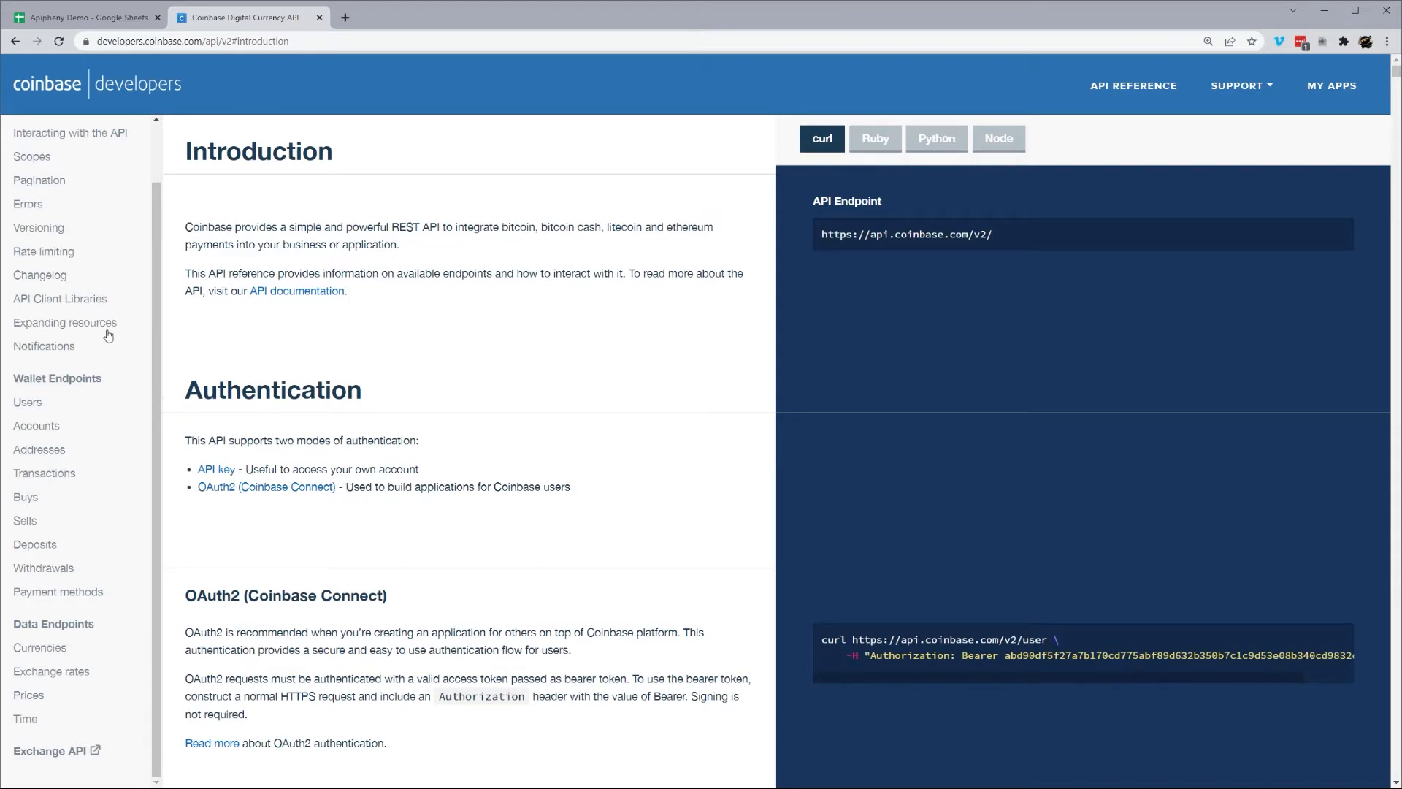
scroll("down", 3)
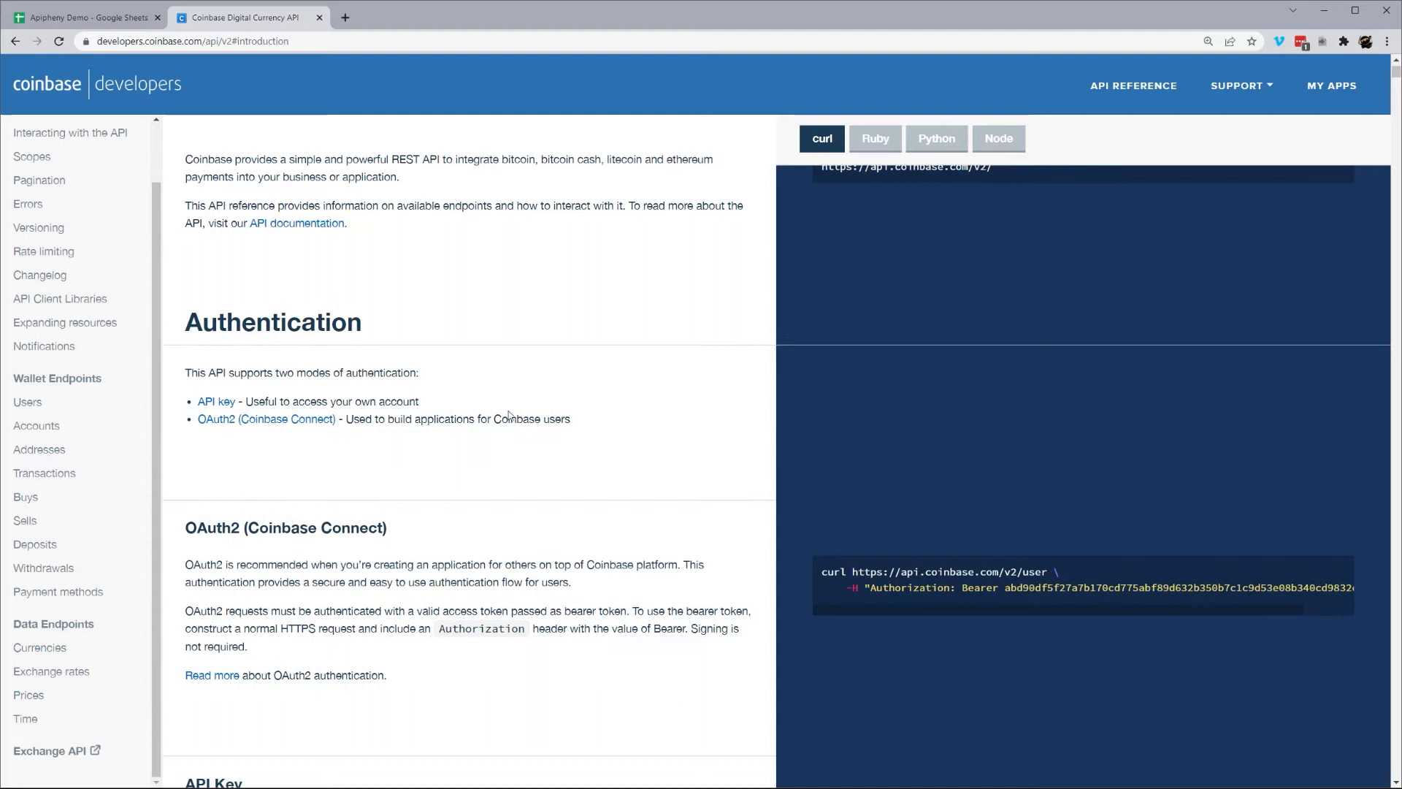
mouse_move(65, 631)
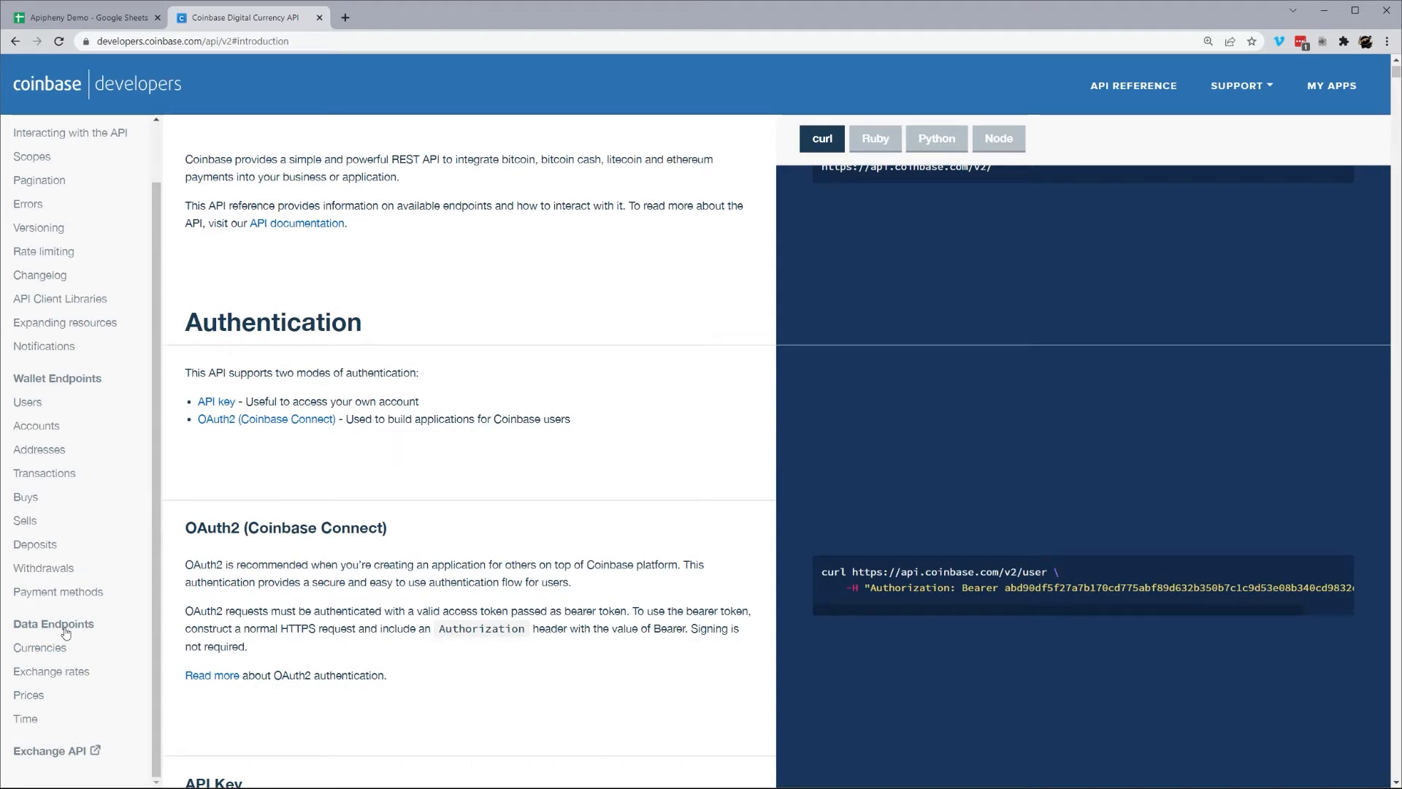
mouse_move(64, 628)
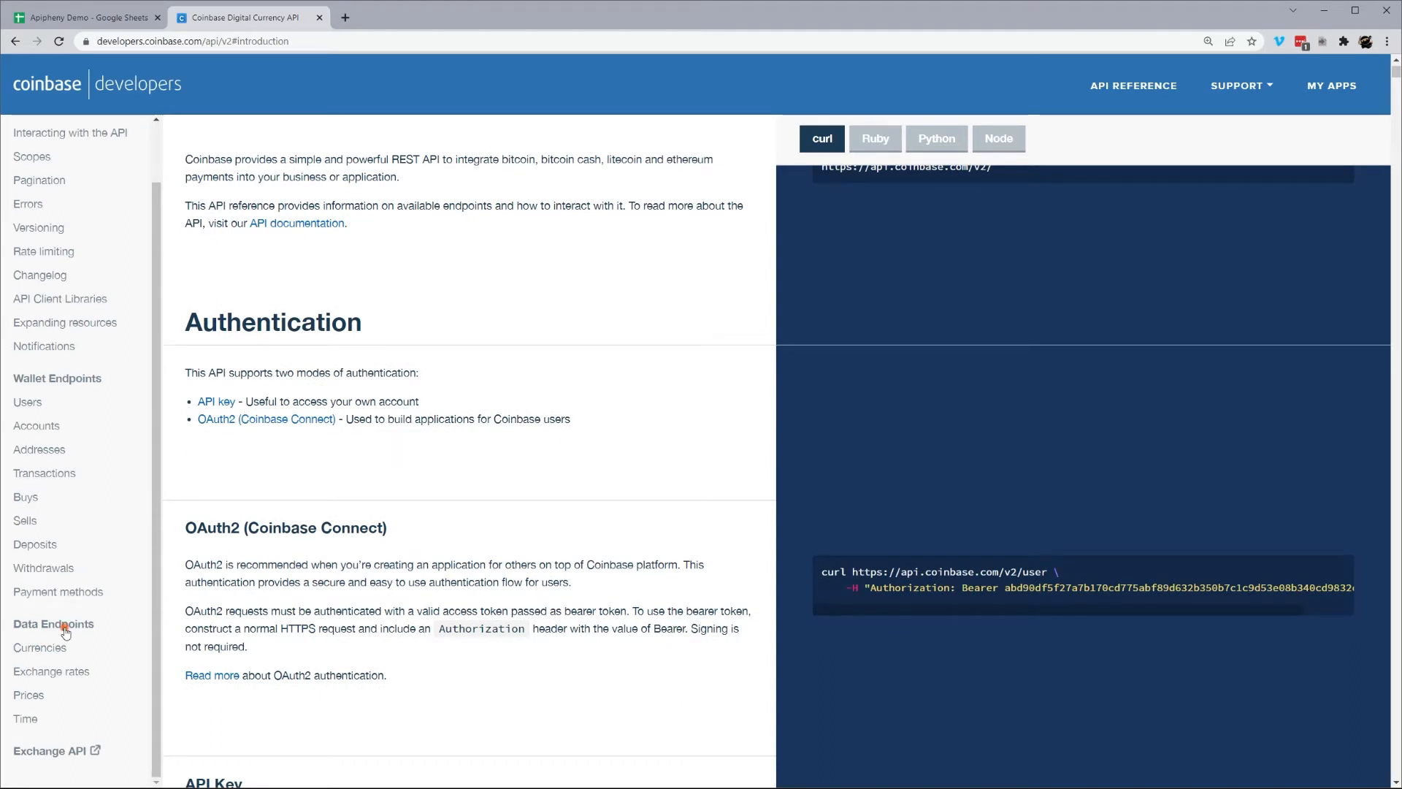
left_click(53, 623)
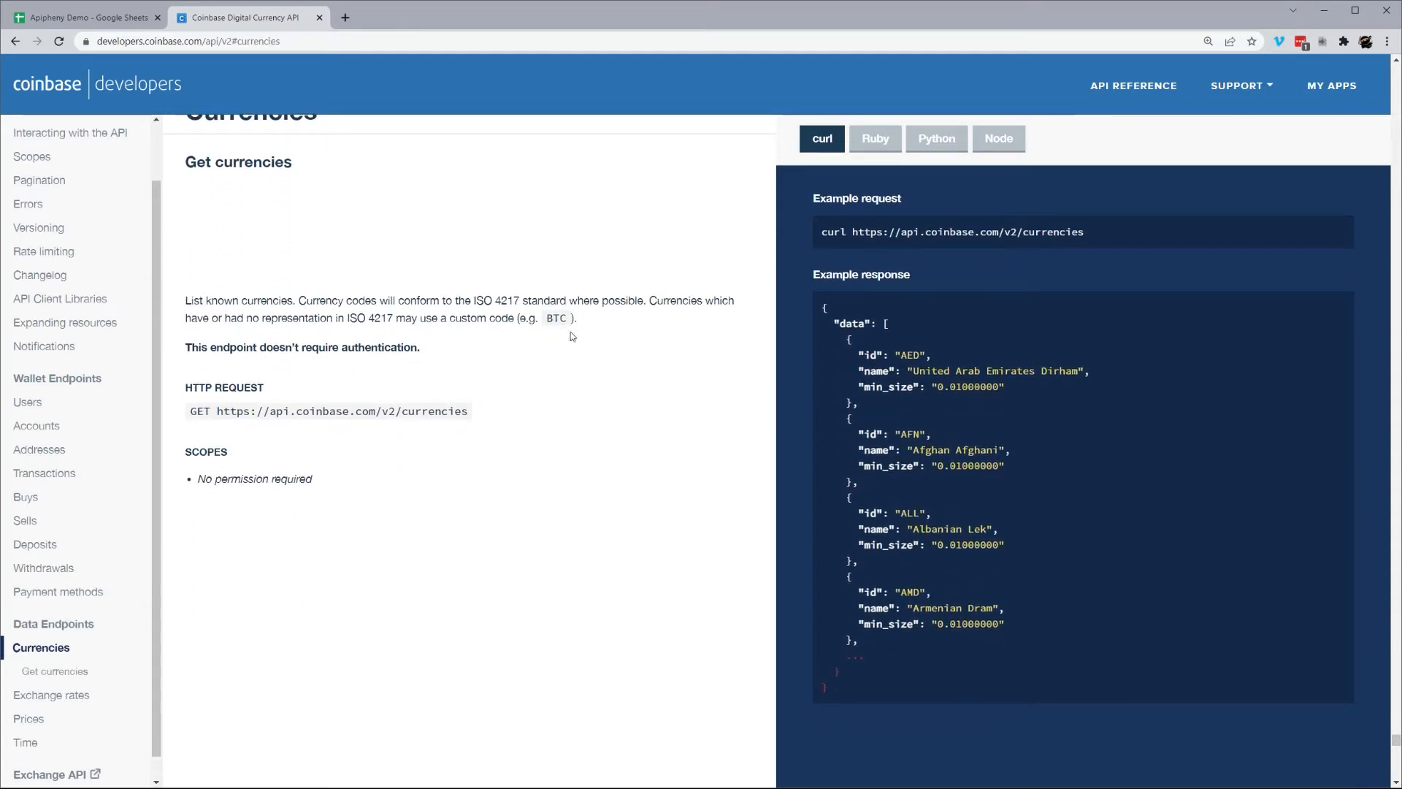
left_click(51, 693)
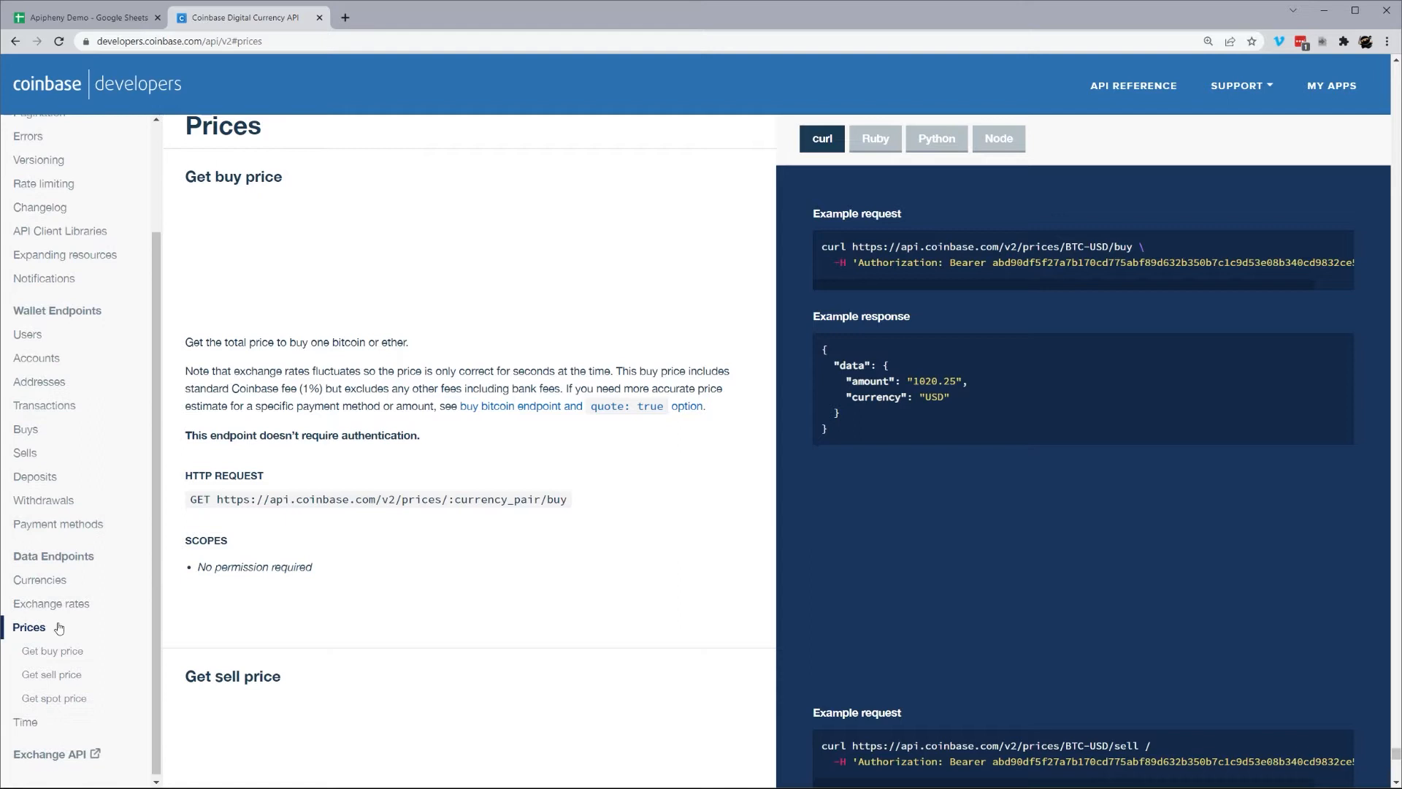
mouse_move(53, 698)
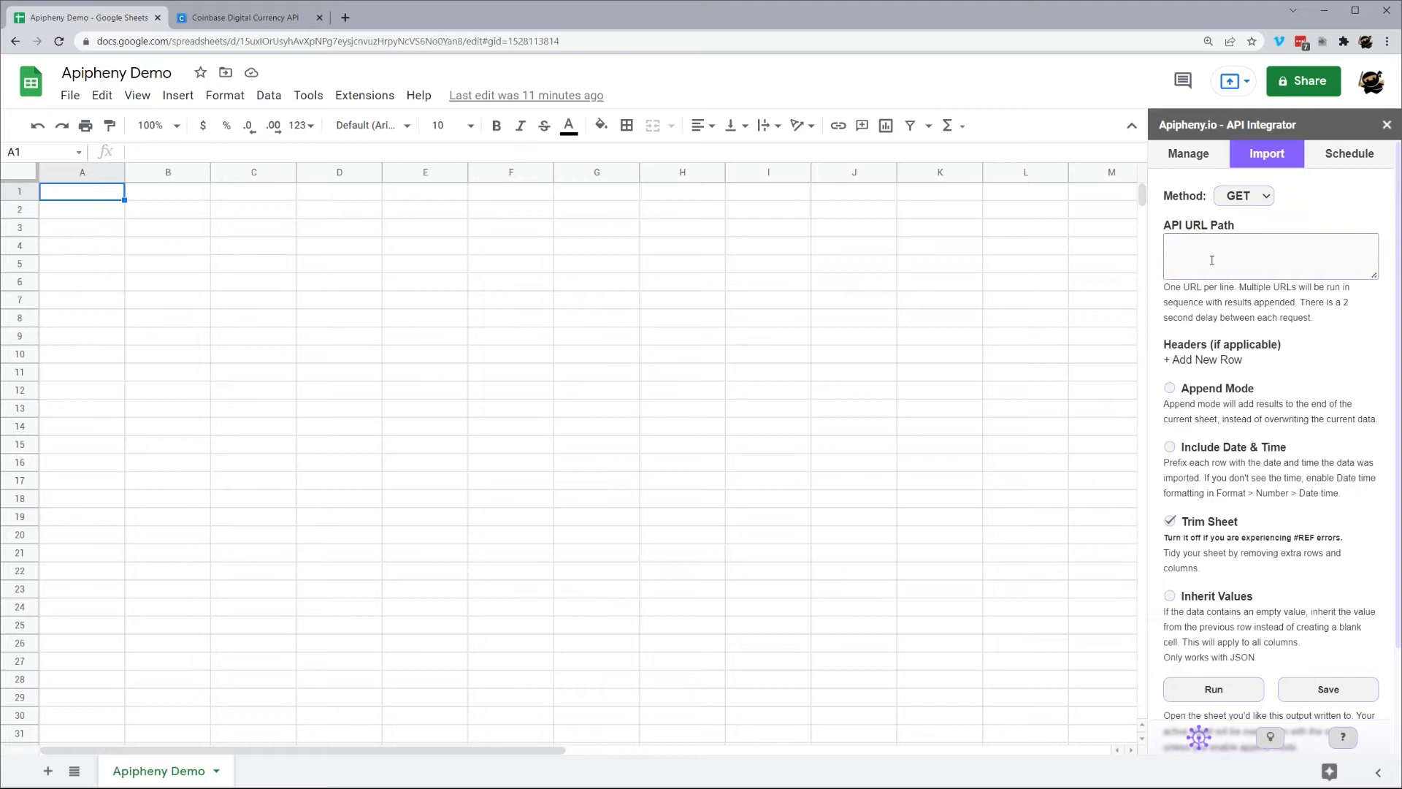
left_click(1269, 255)
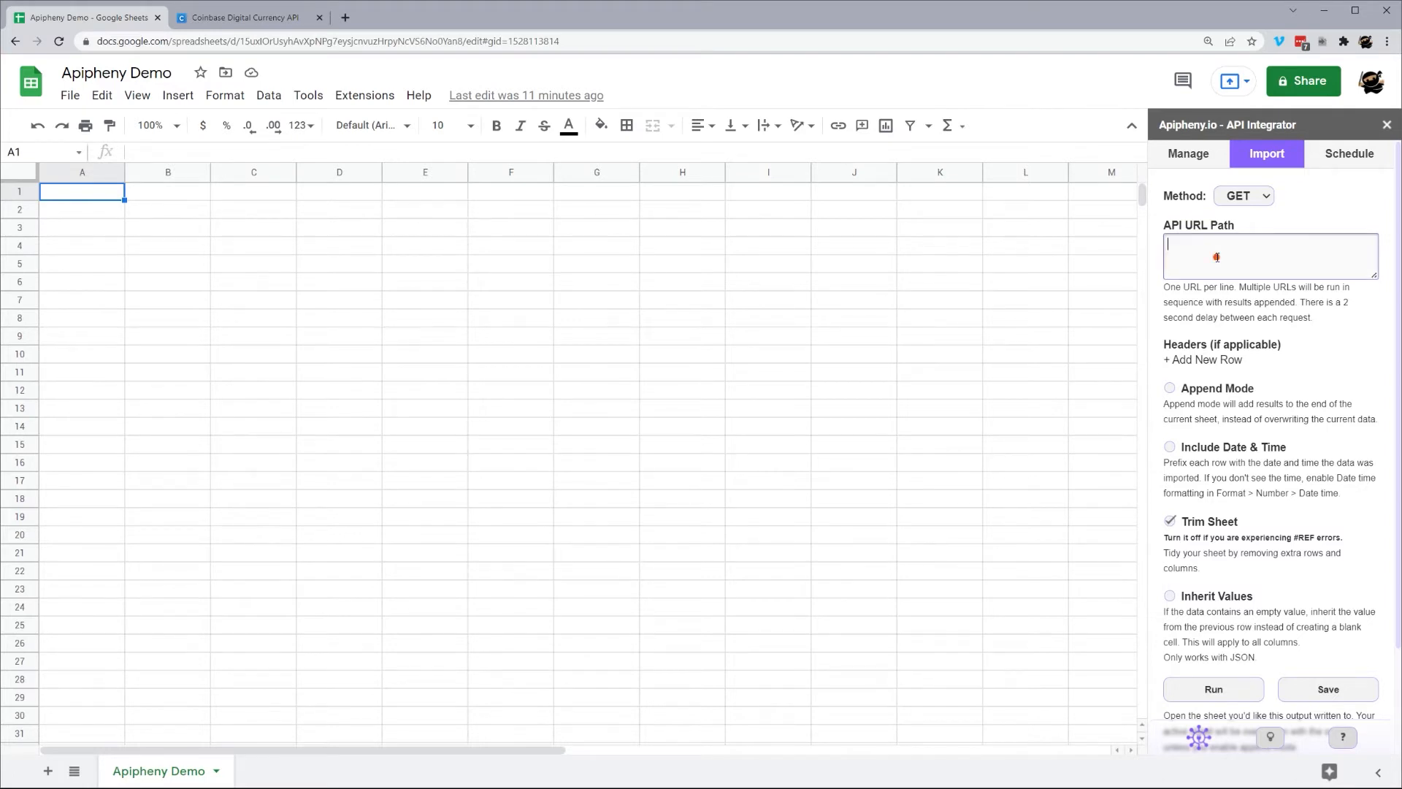
type("https://api.coinbase.com/v2/currencies")
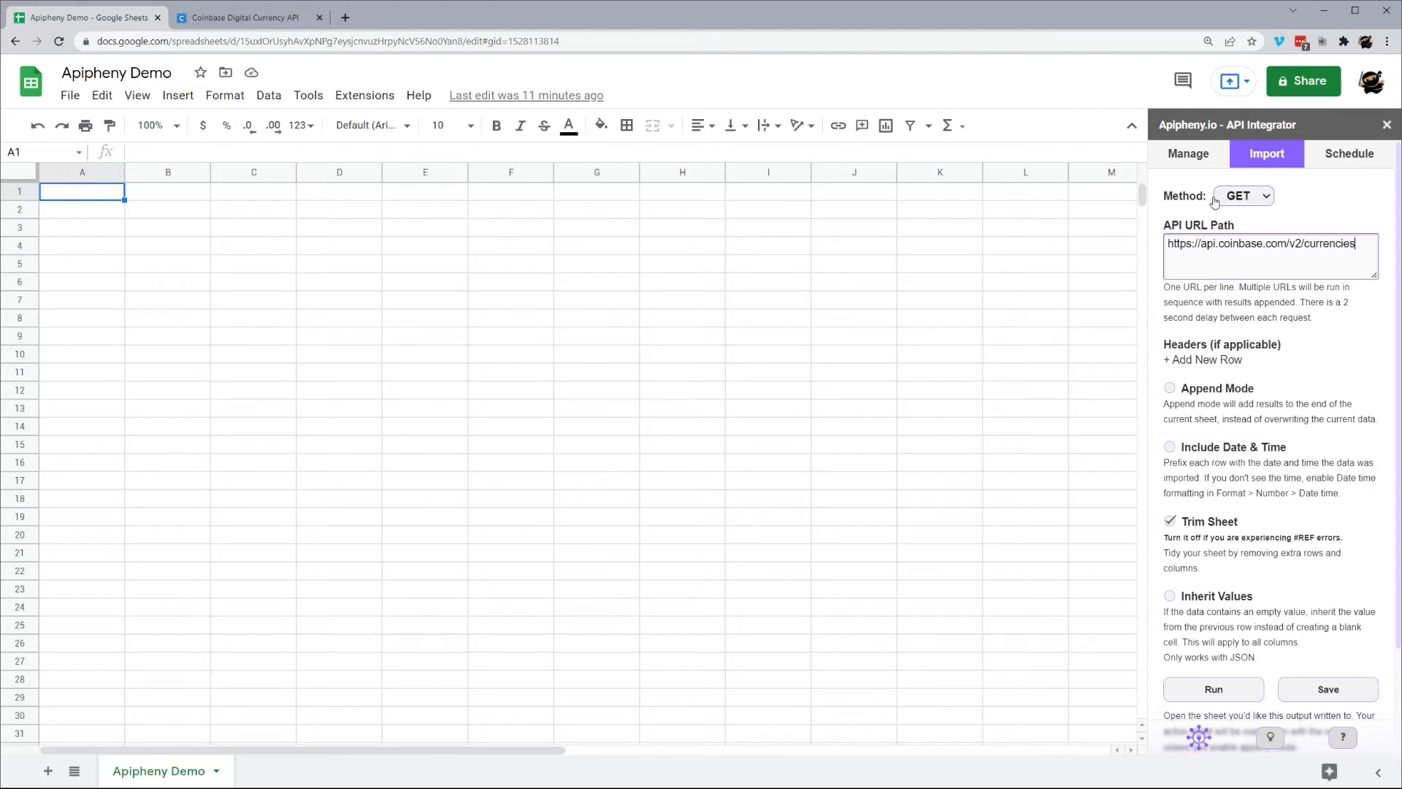
mouse_move(1183, 346)
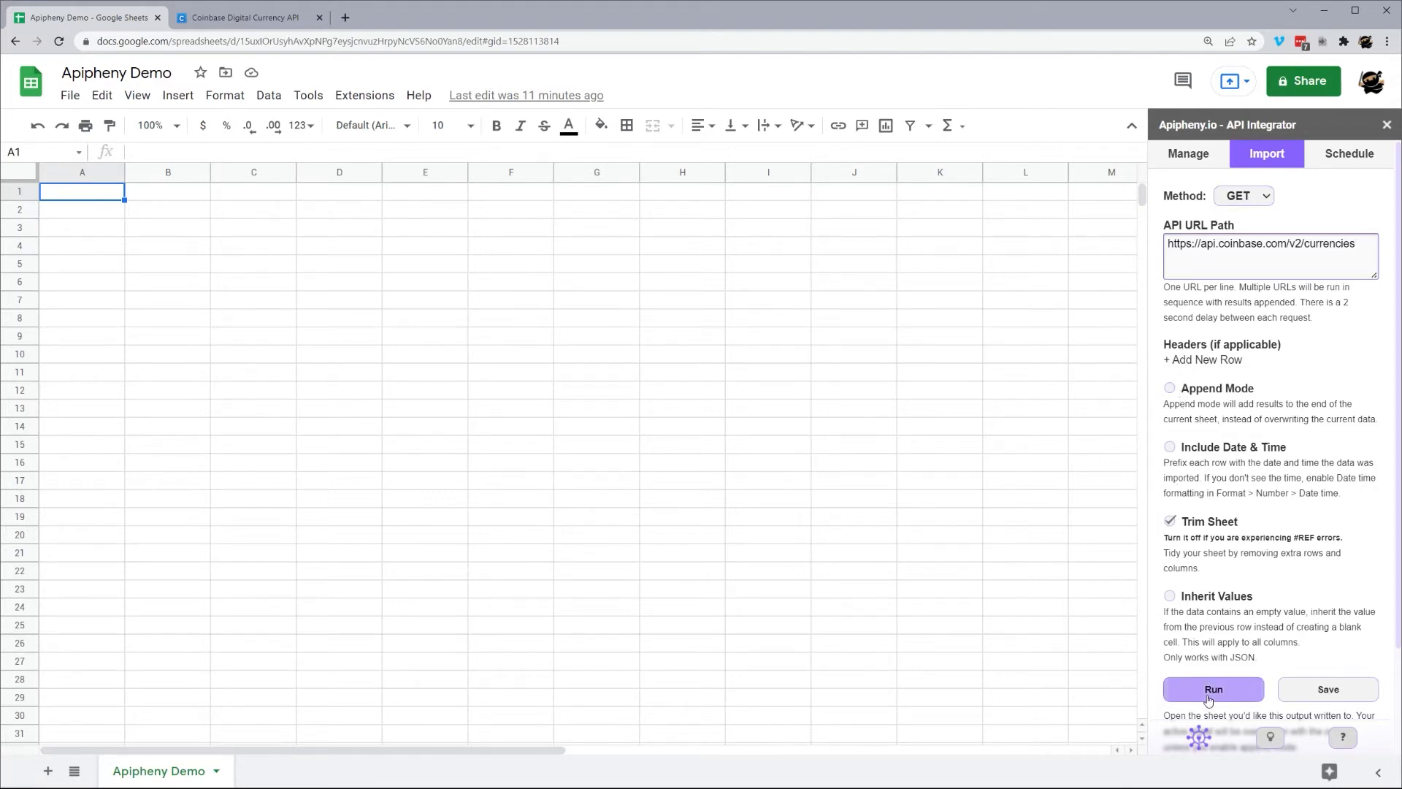
left_click(1212, 688)
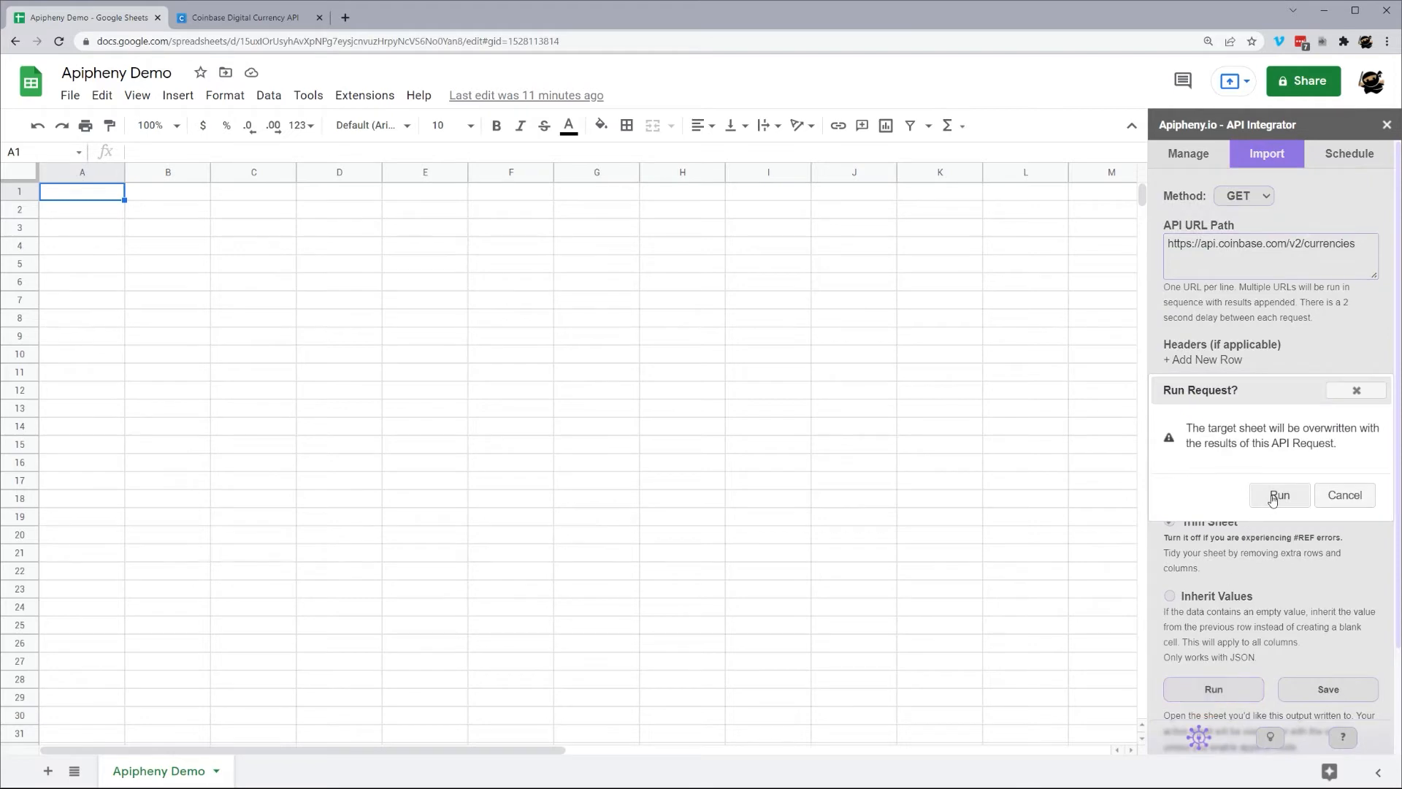
left_click(1279, 495)
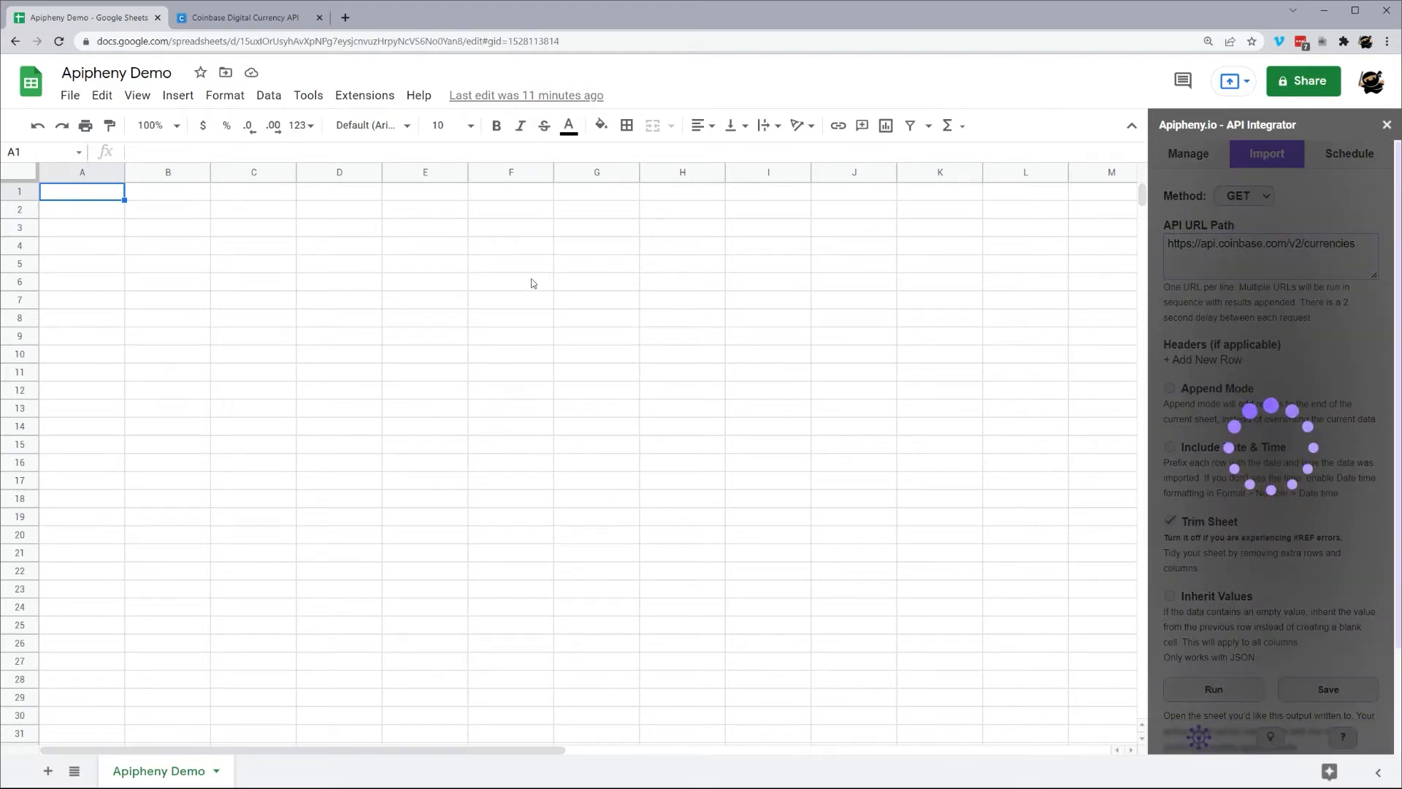
left_click(1212, 689)
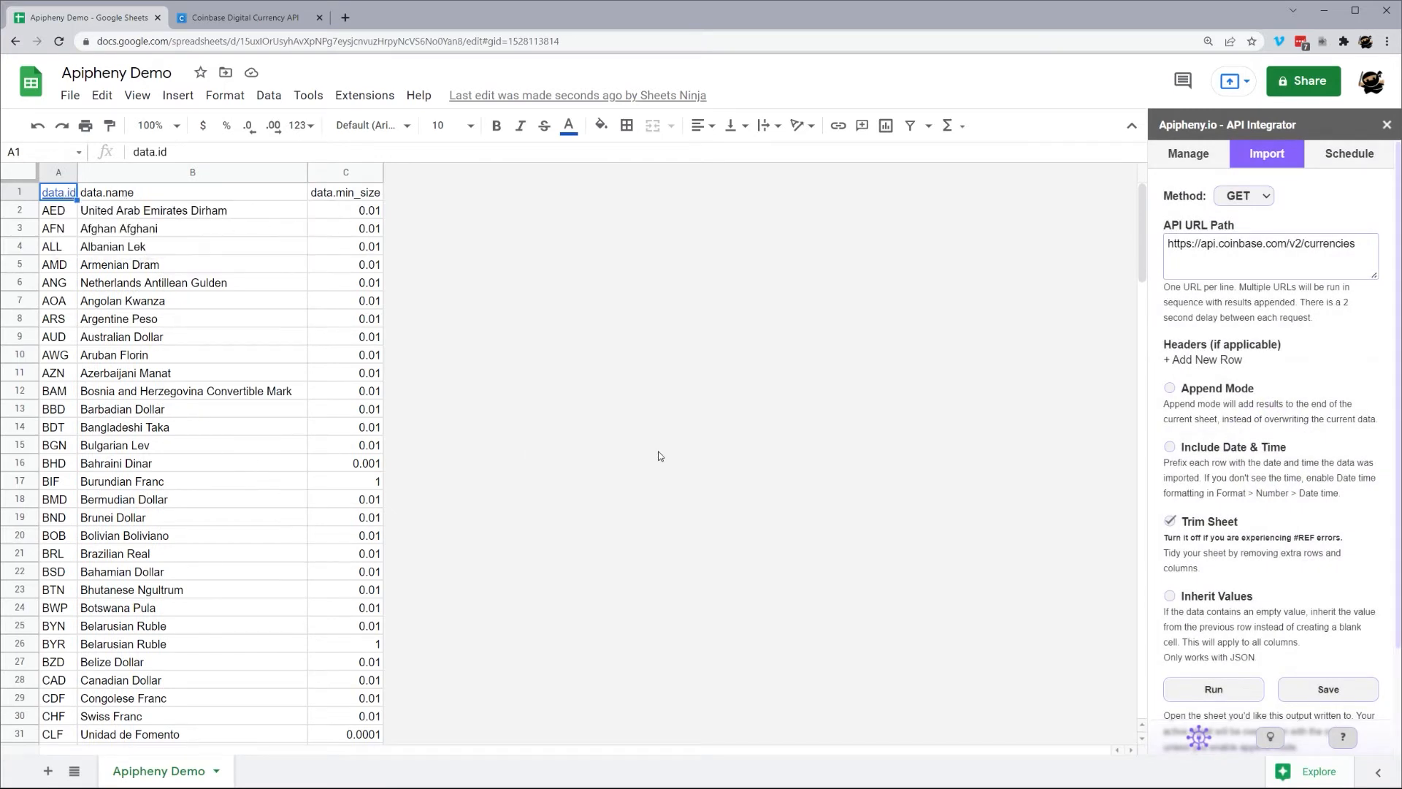
left_click(244, 16)
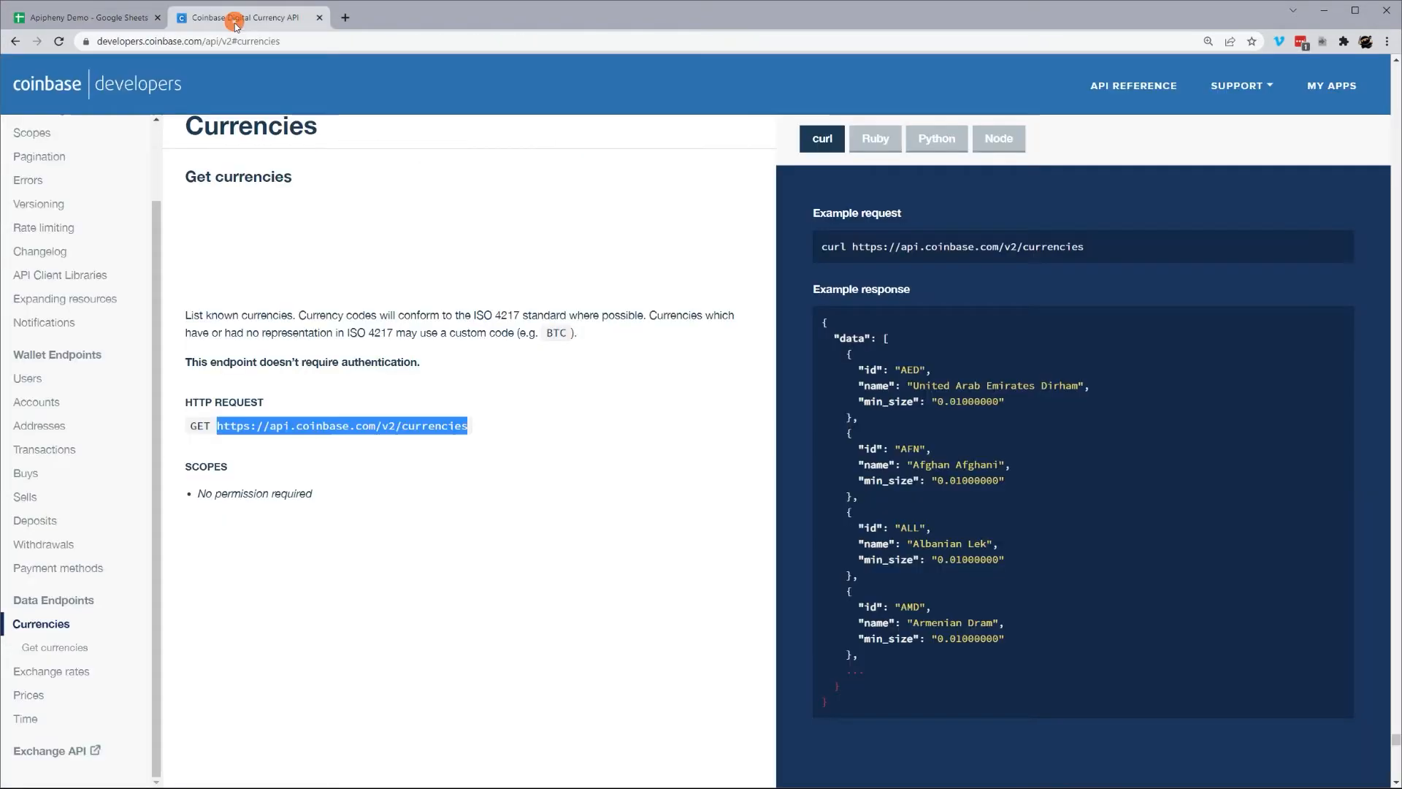
- View the Exchange rates docs, highlighting the Optional currency argument and example request
left_click(52, 646)
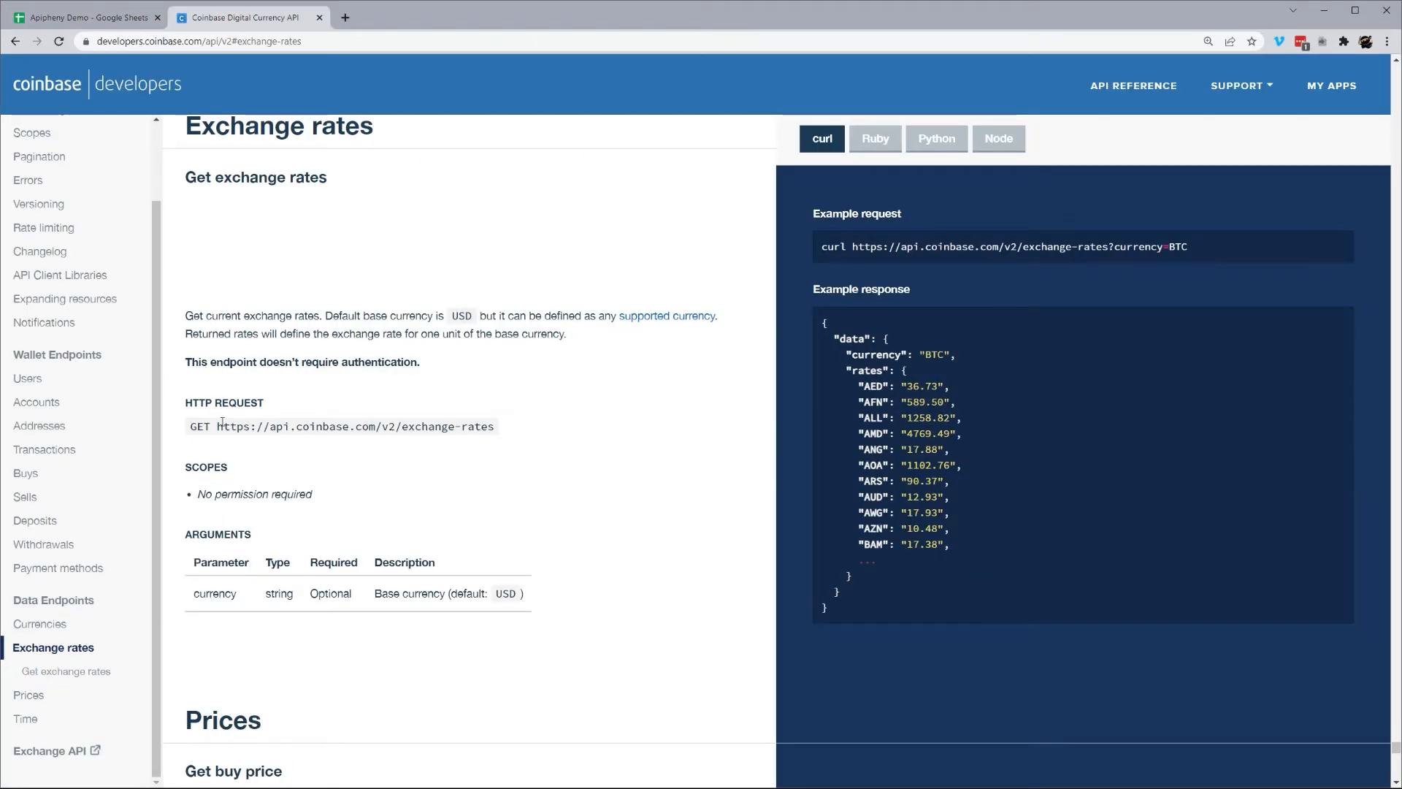
left_click_drag(217, 426, 493, 425)
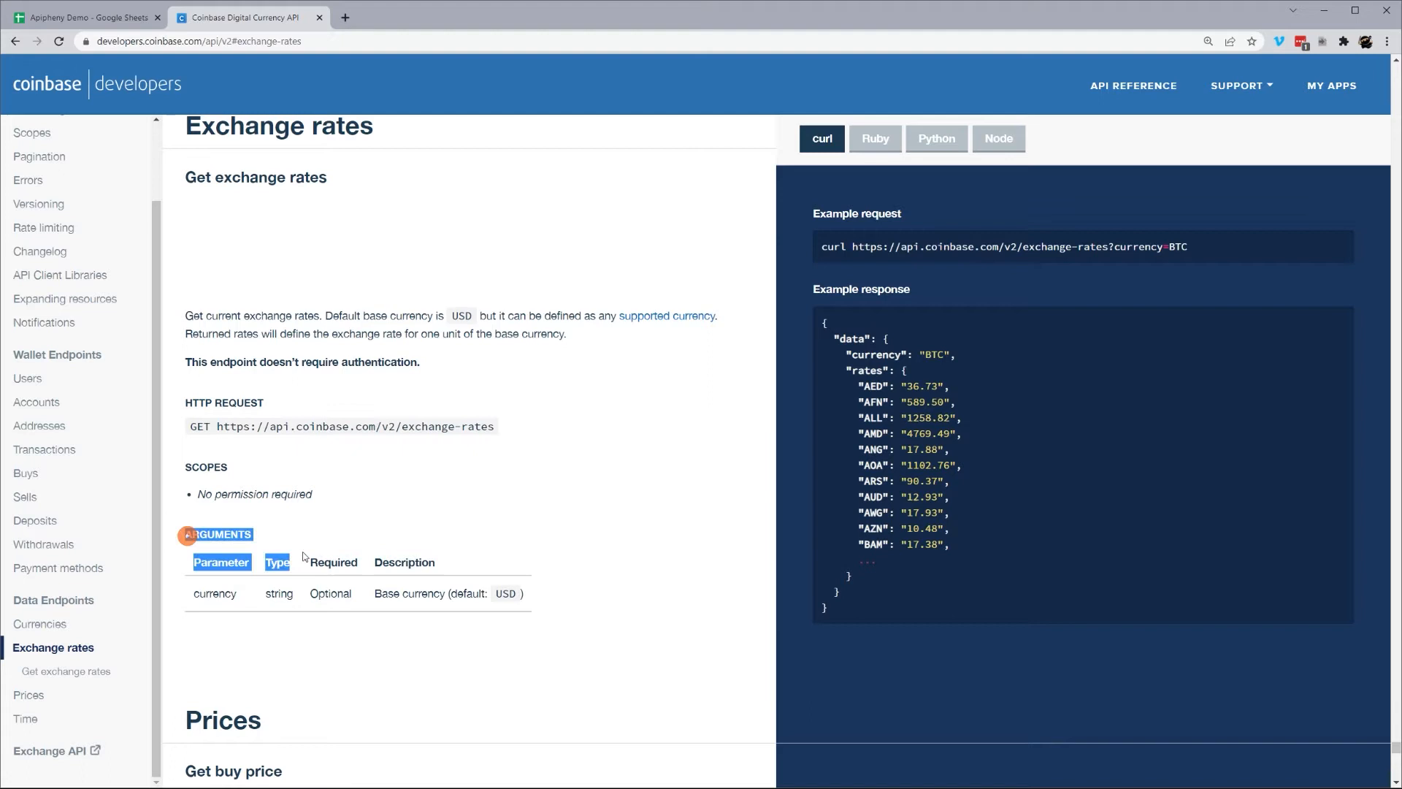
left_click_drag(187, 534, 521, 593)
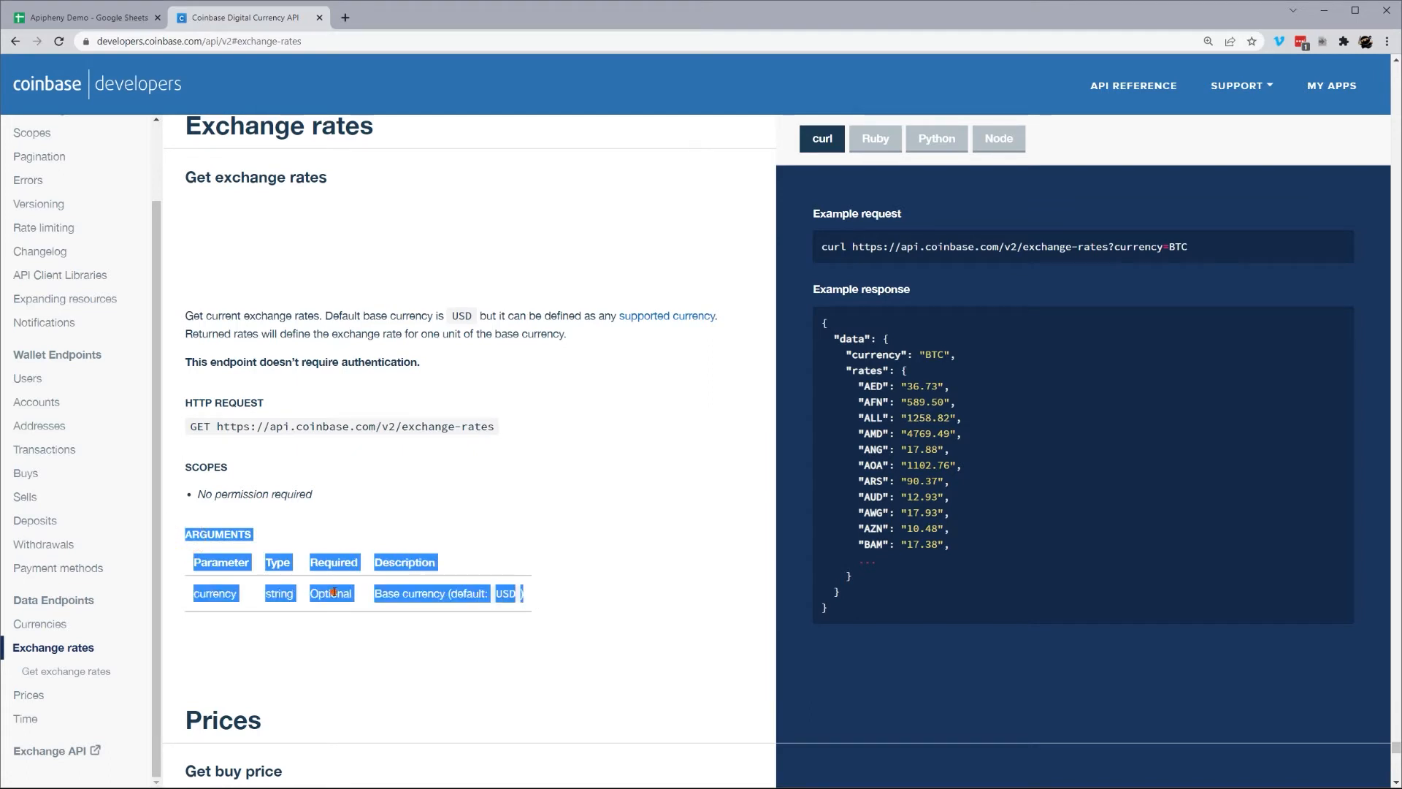
left_click(349, 594)
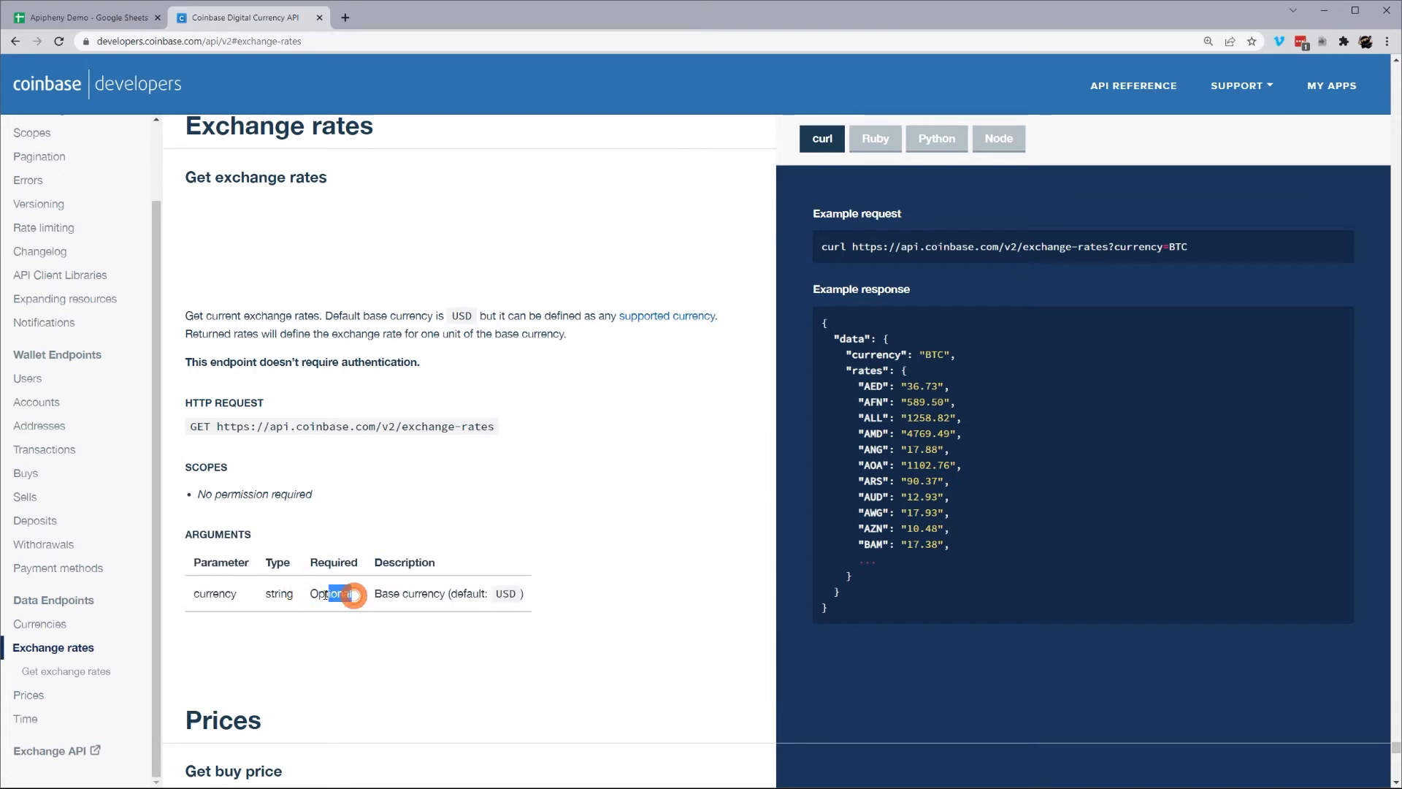
double_click(330, 593)
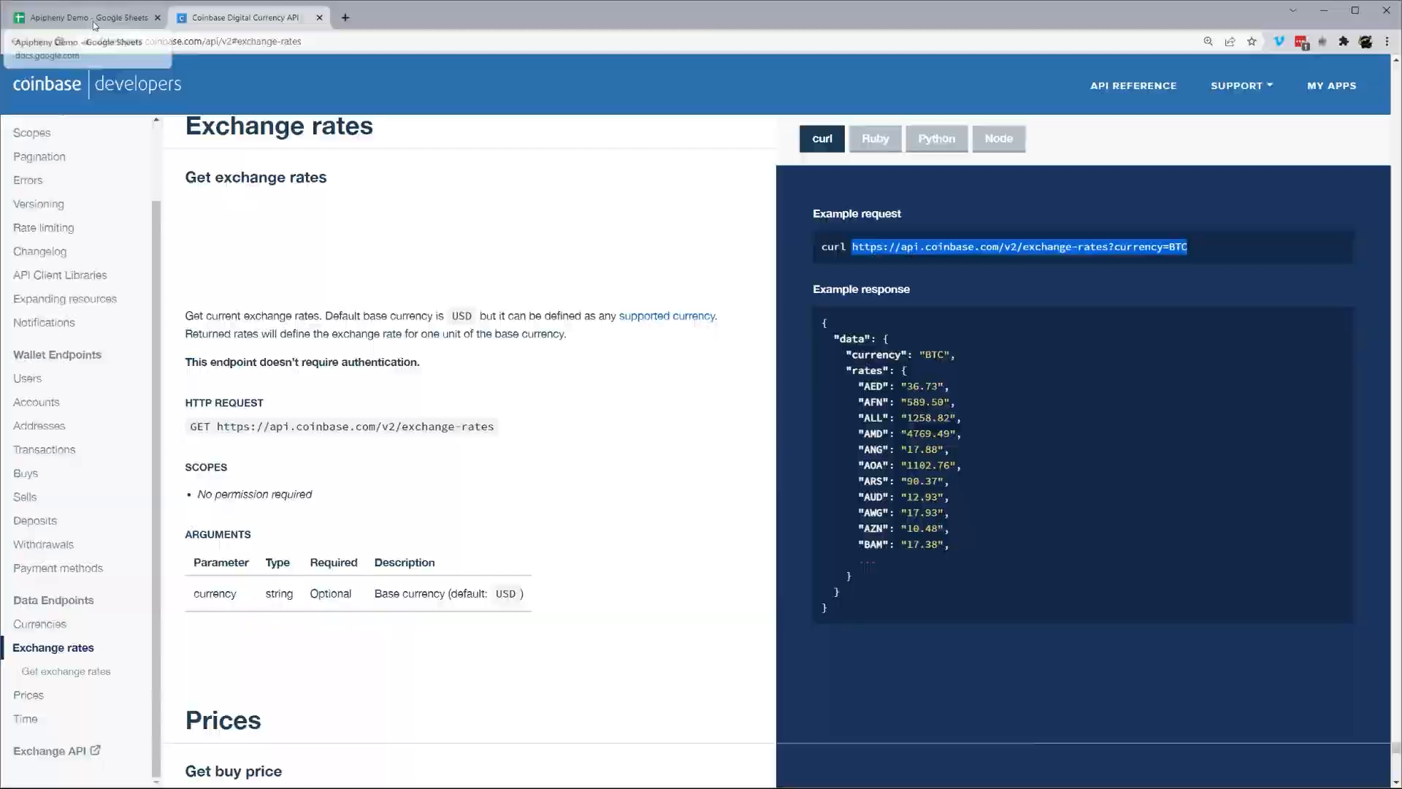
left_click(85, 17)
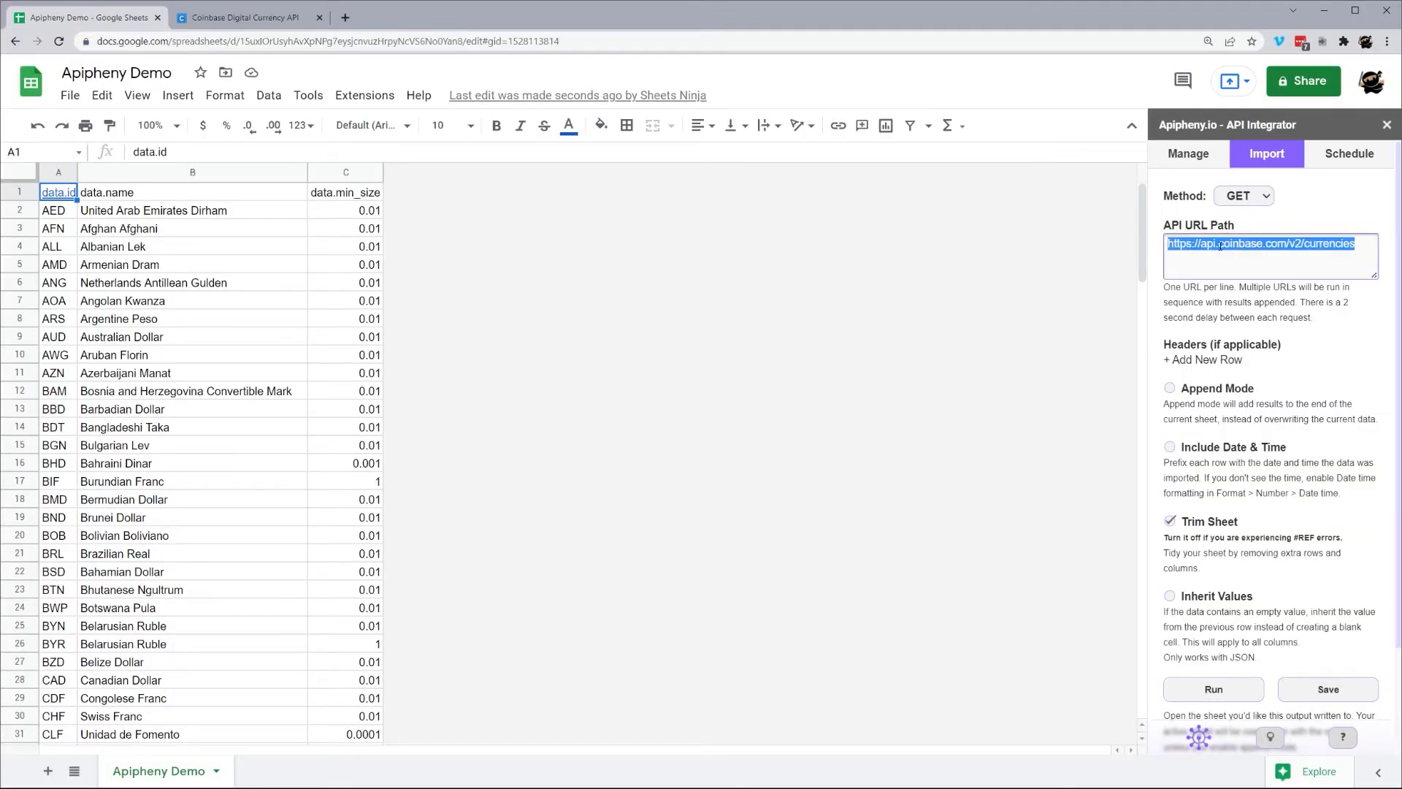
type("https://api.coinbase.com/v2/exchange-rates?currency=BTC")
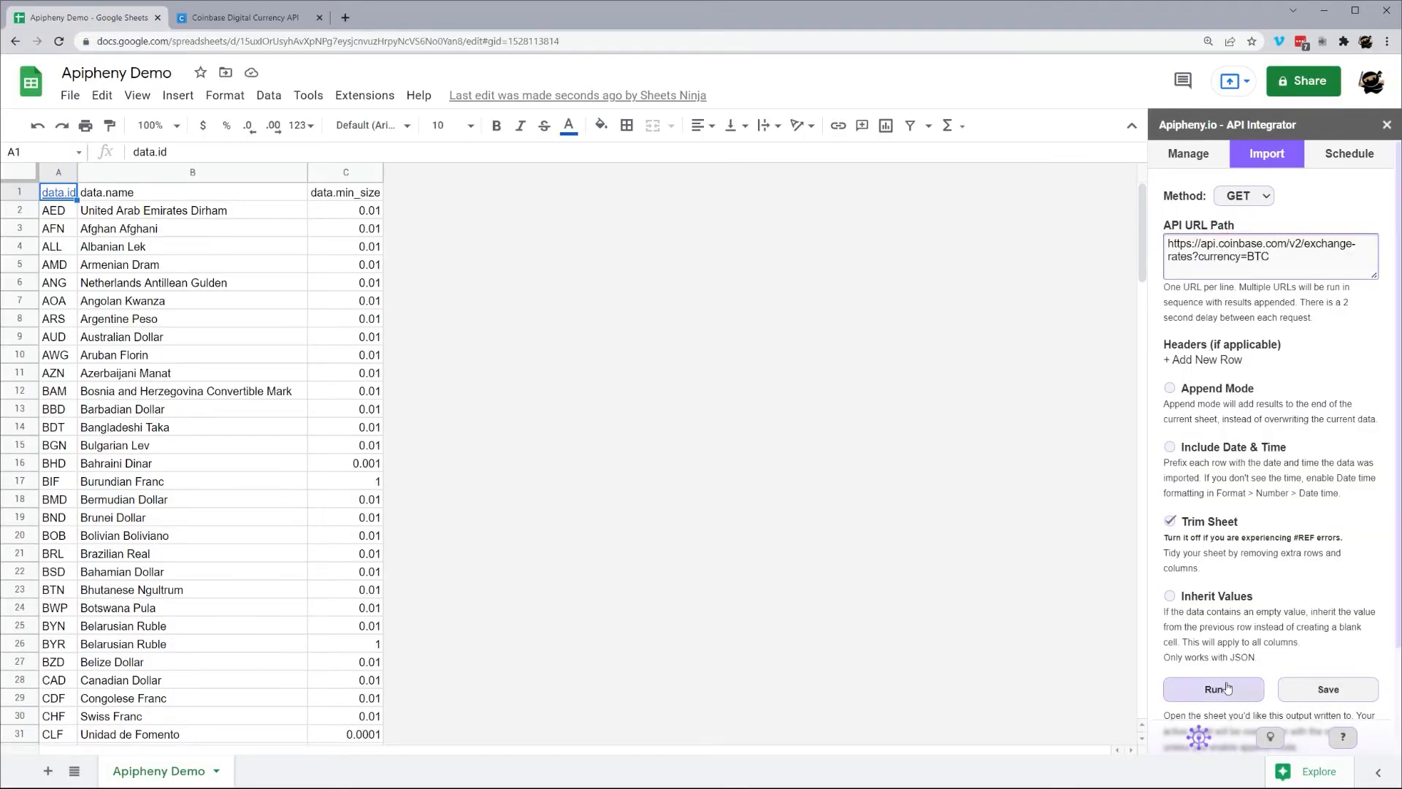
left_click(1212, 688)
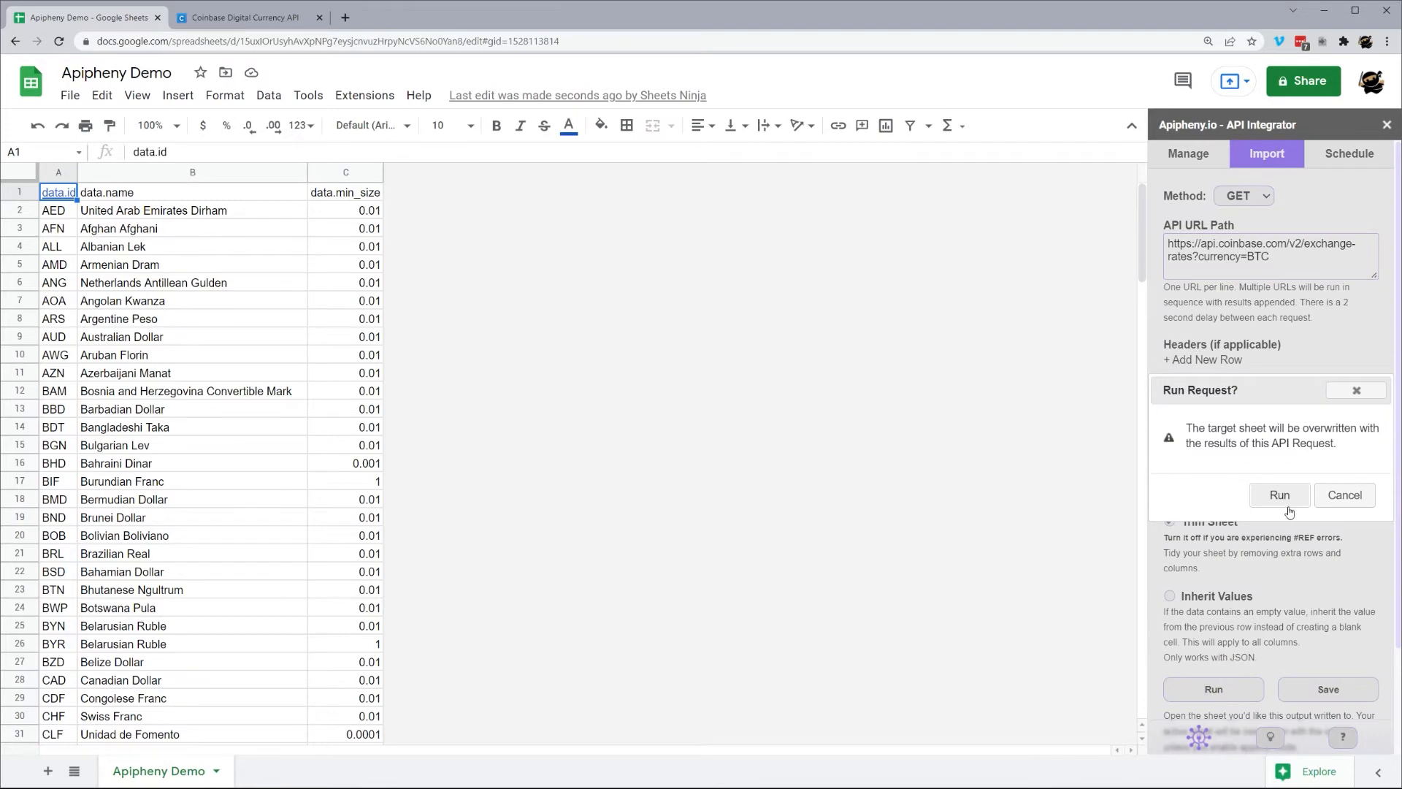
left_click(1278, 494)
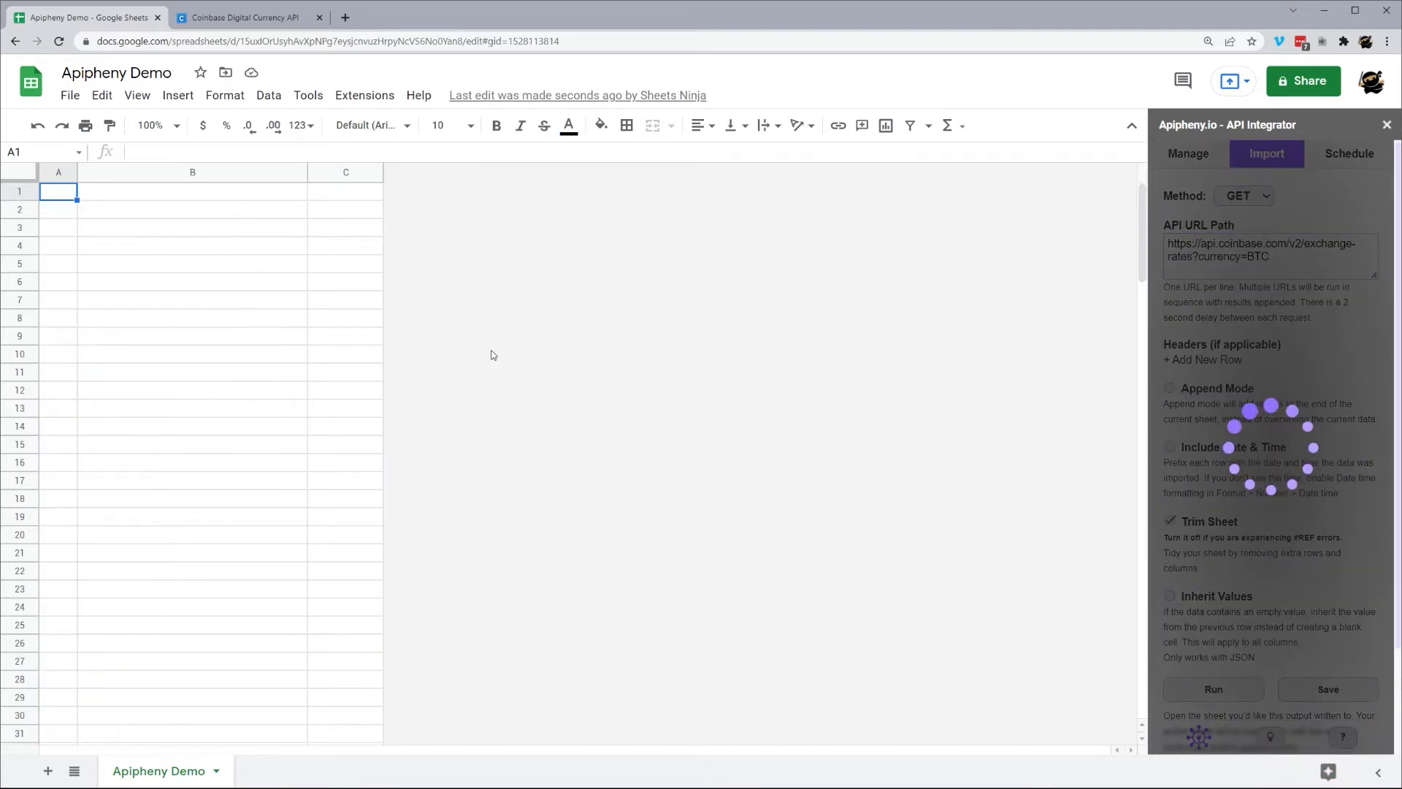
left_click(1212, 689)
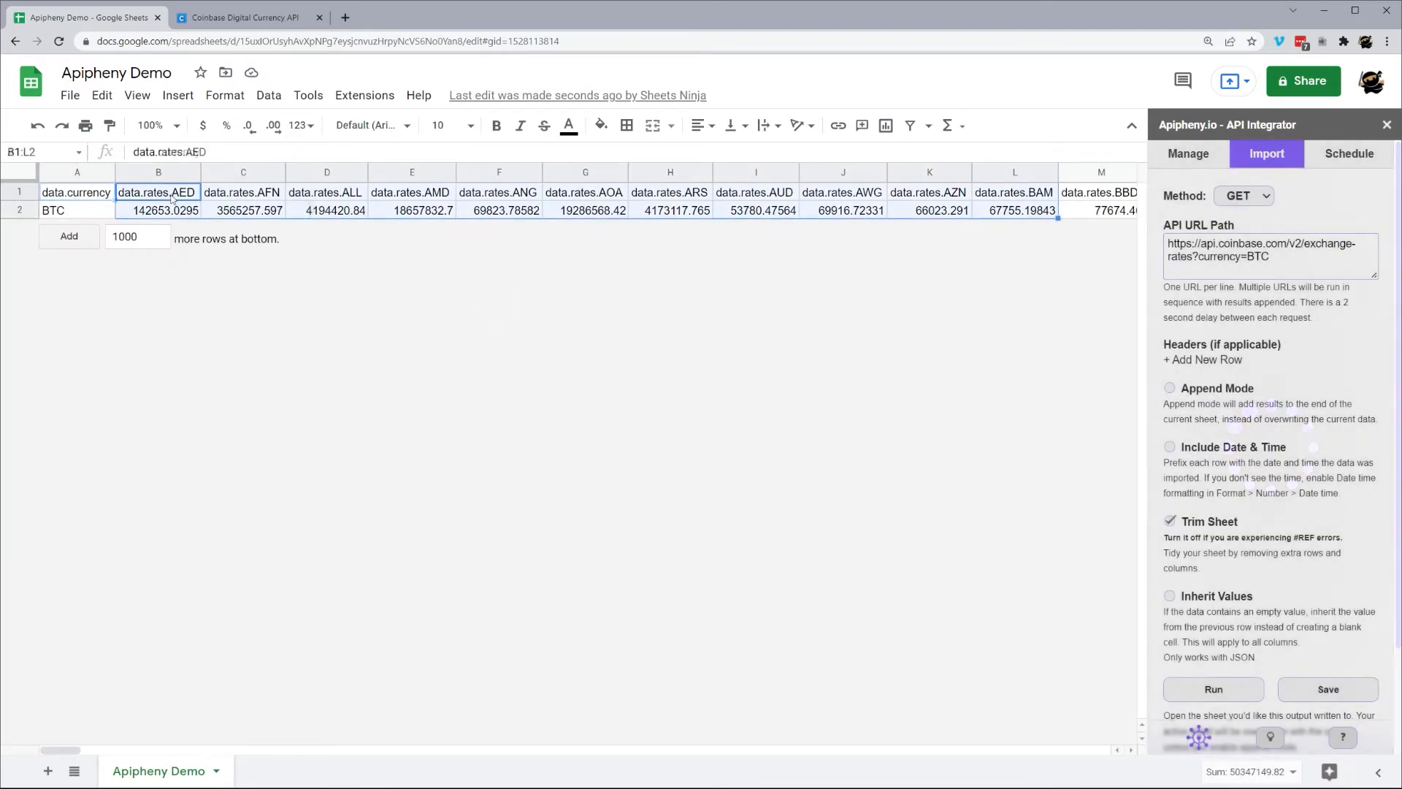
- Review the imported currency heading cells across row 1
left_click(76, 192)
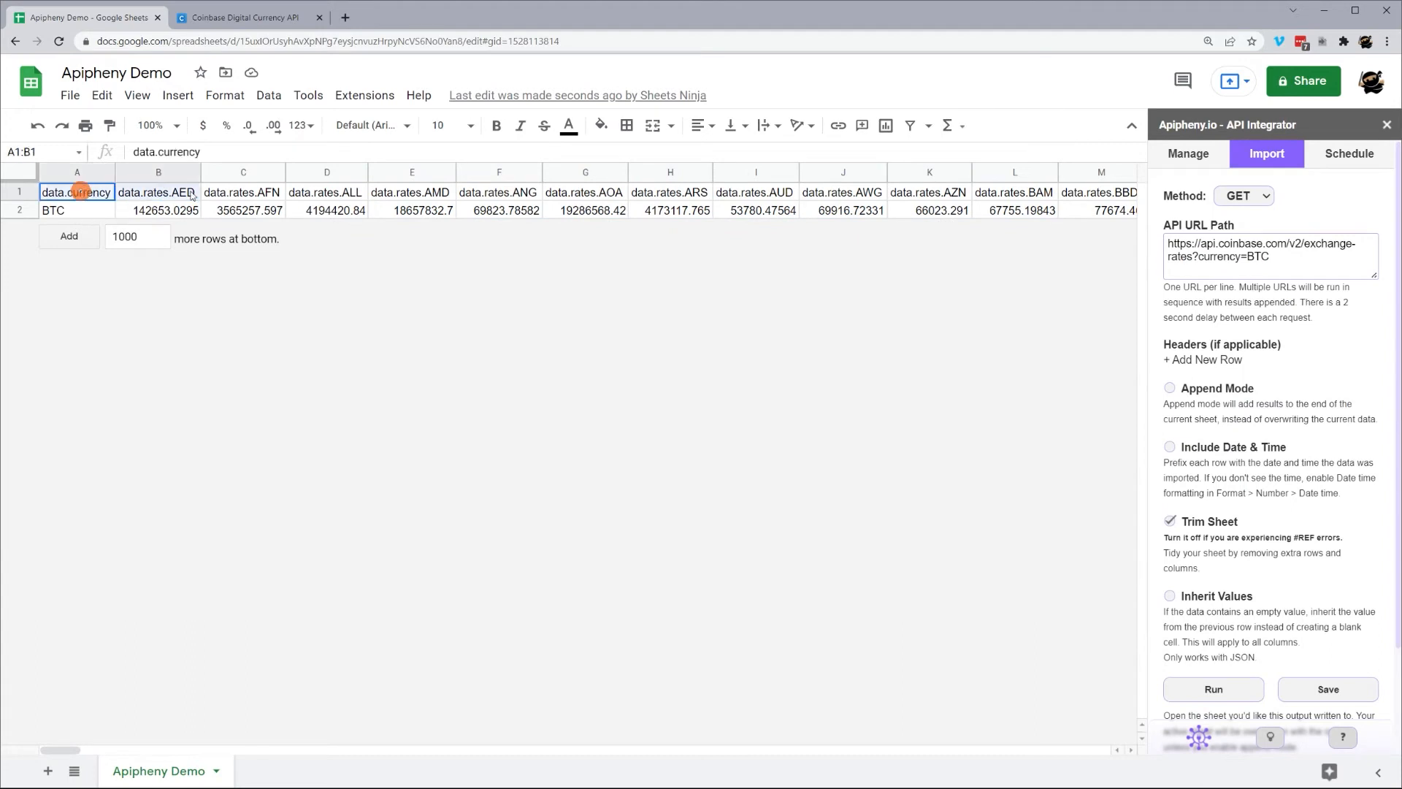
left_click_drag(75, 191, 243, 191)
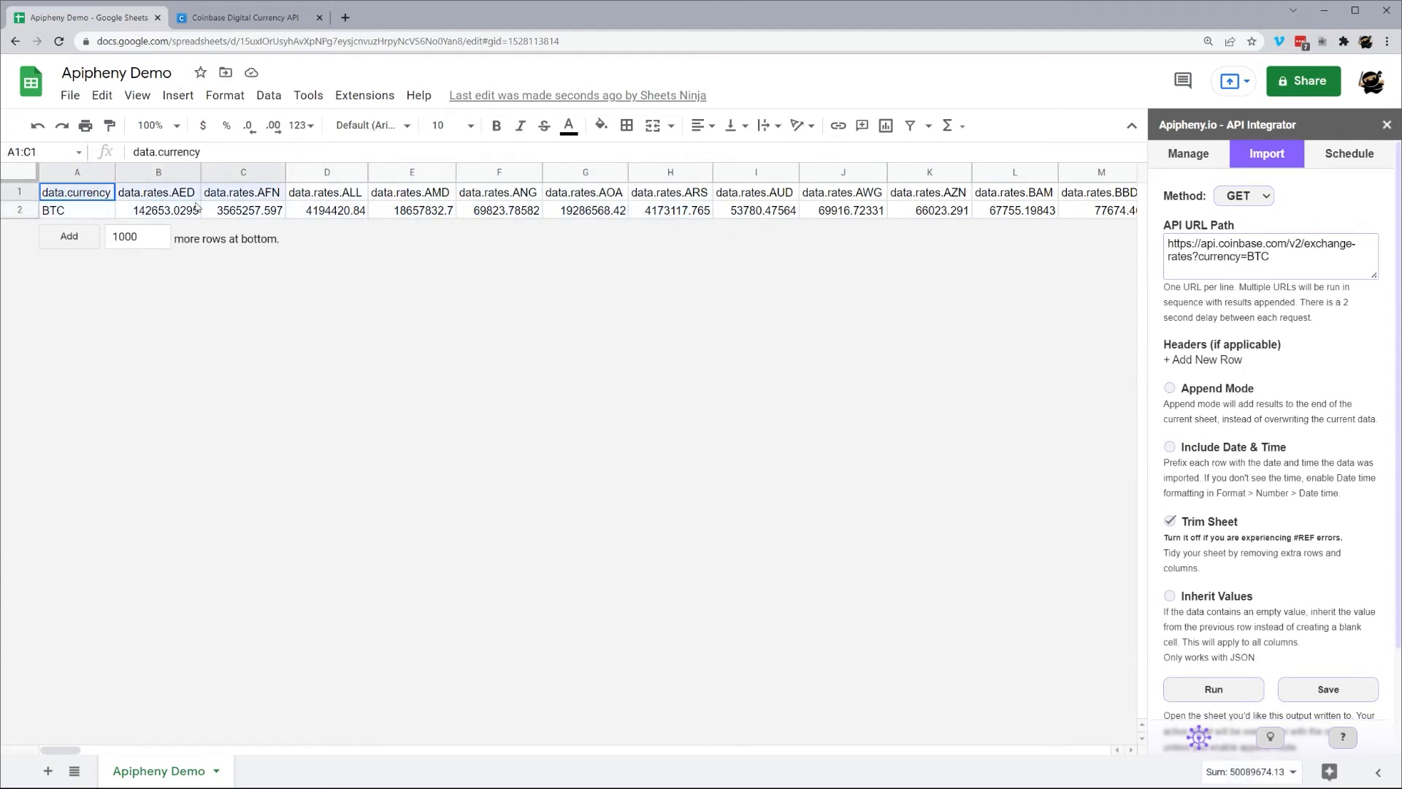
left_click(76, 192)
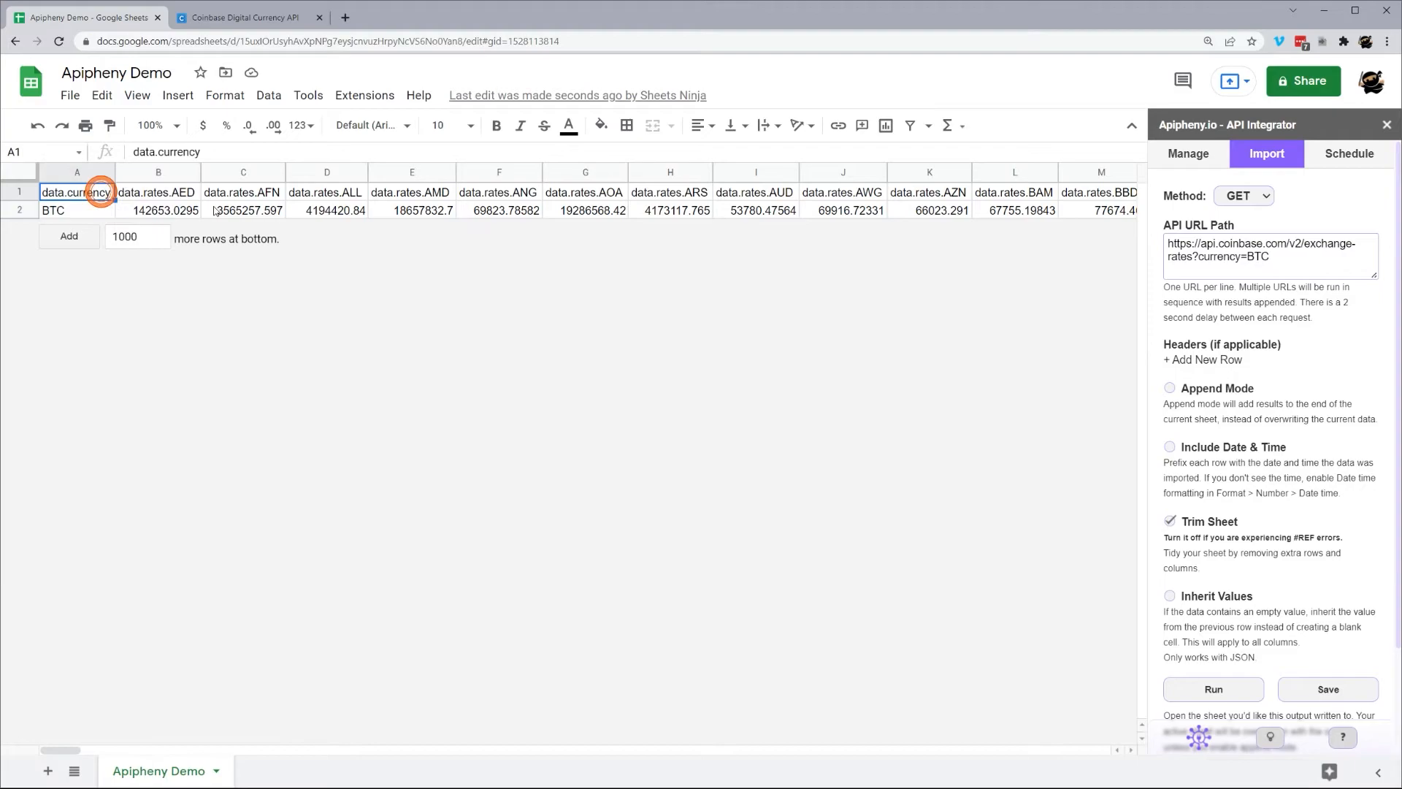
left_click(248, 17)
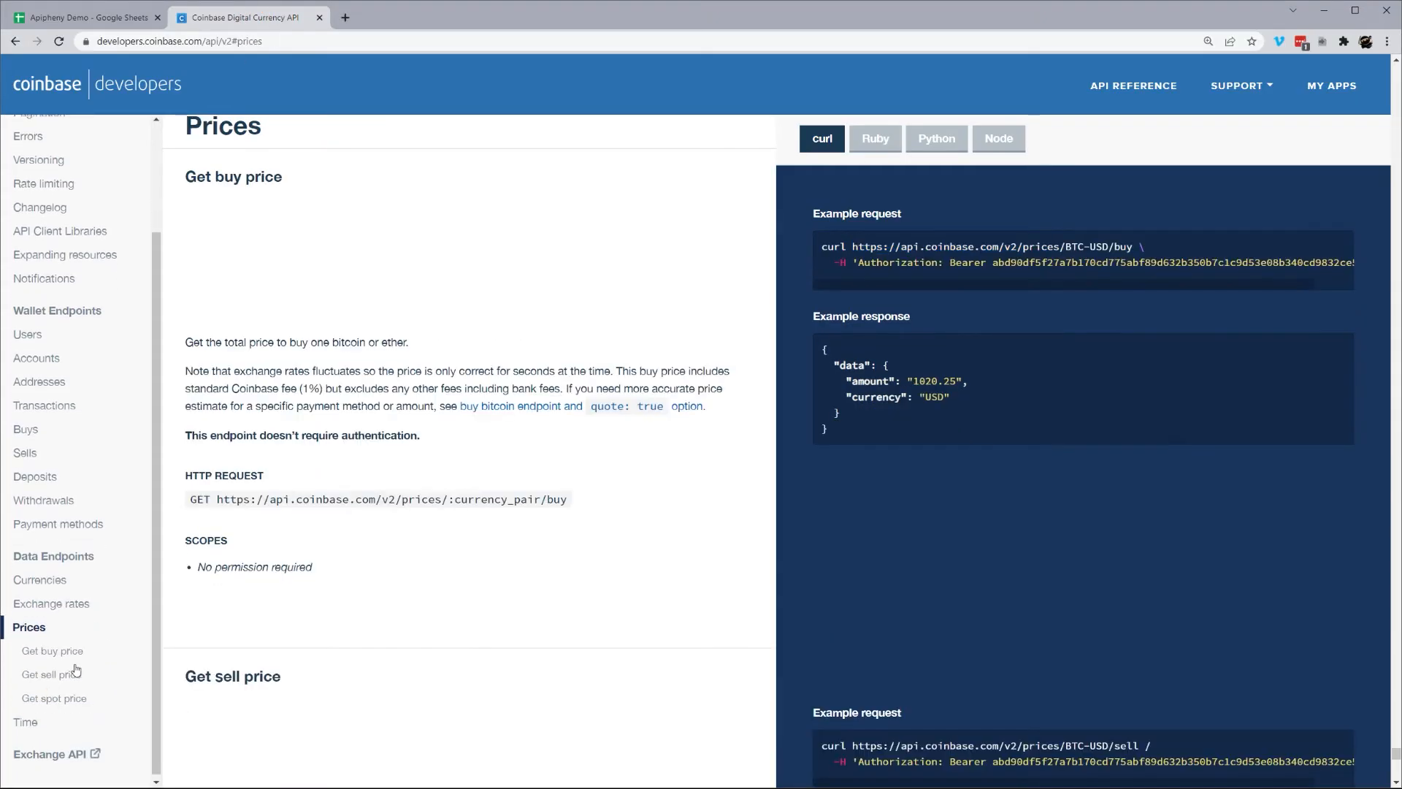
- Jump to the Get buy price section of the Coinbase docs
left_click(52, 650)
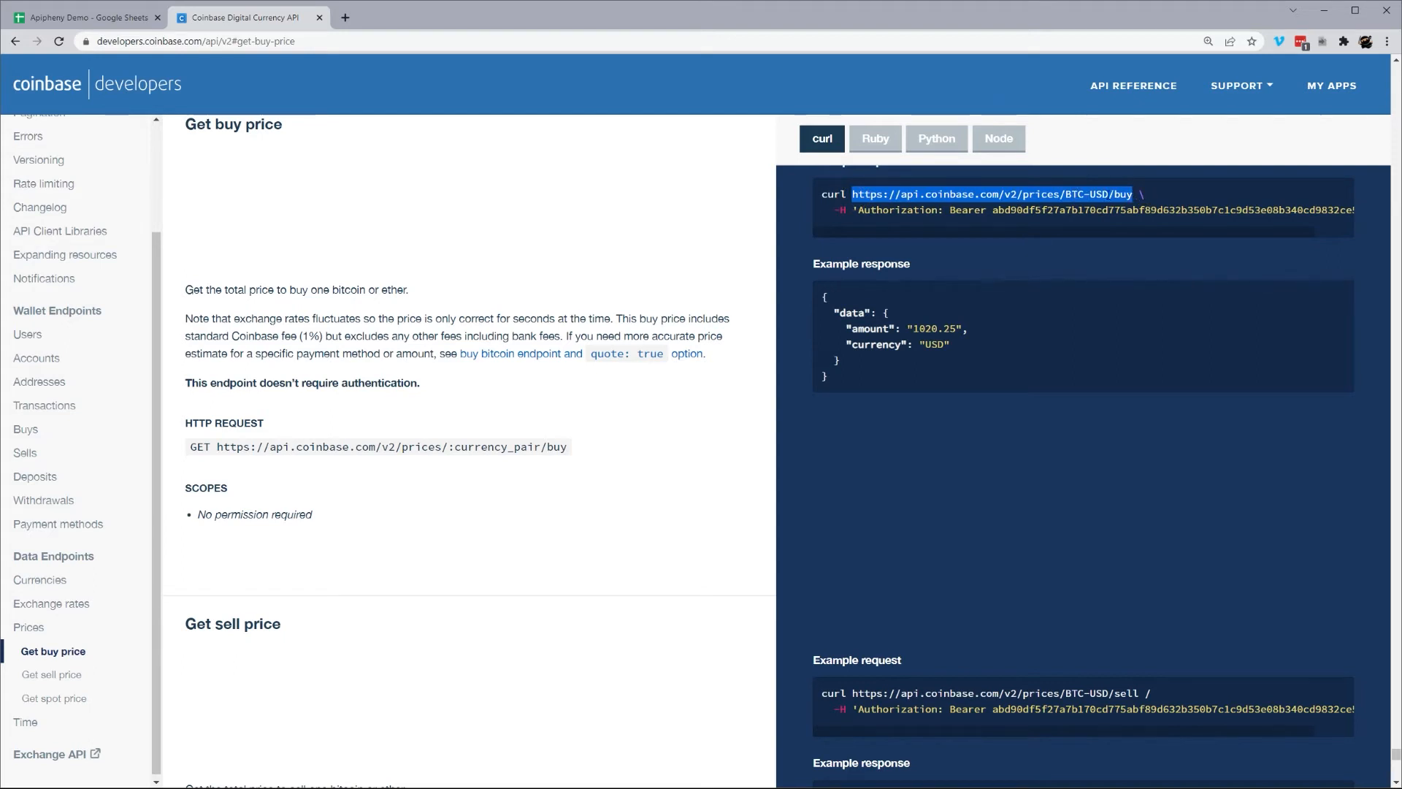
mouse_move(677, 291)
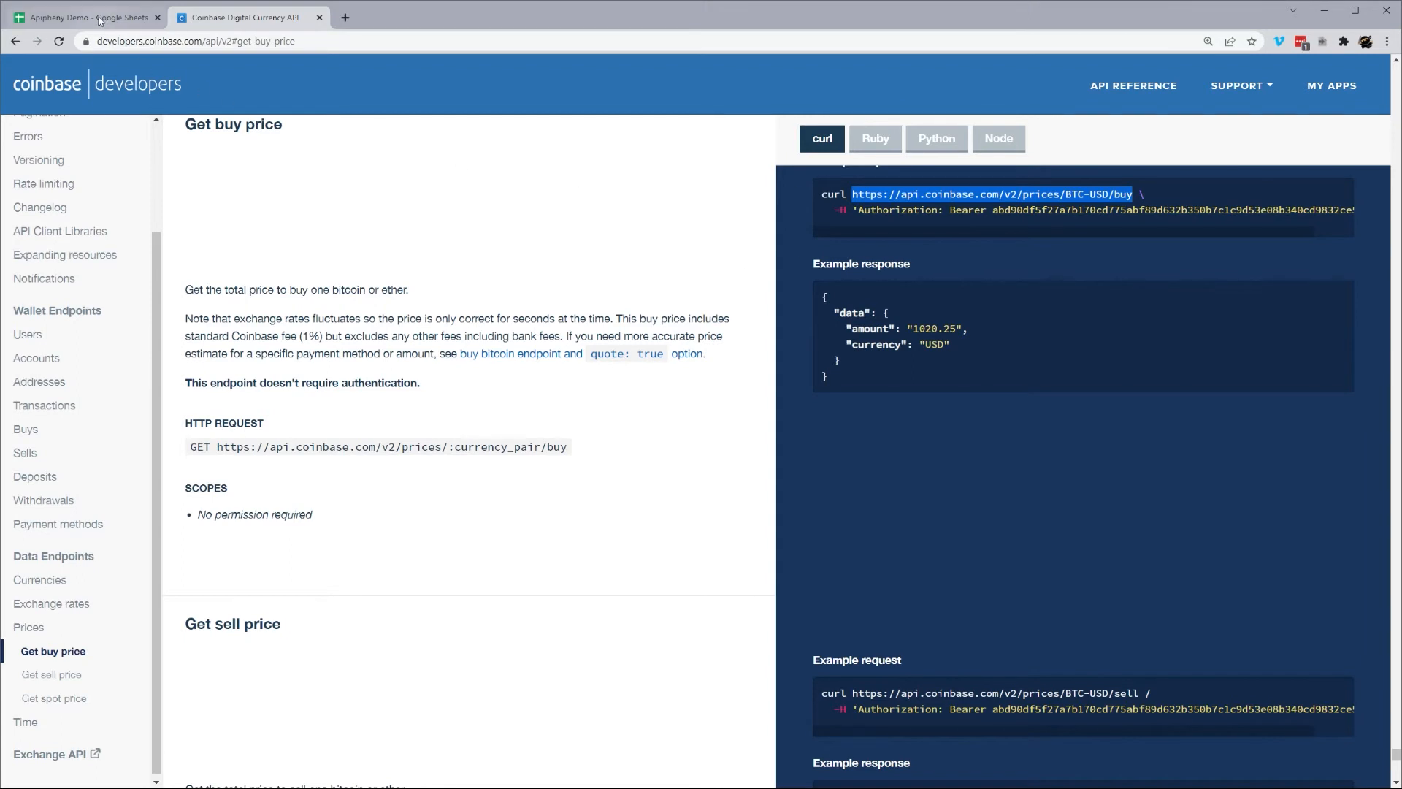
left_click(85, 17)
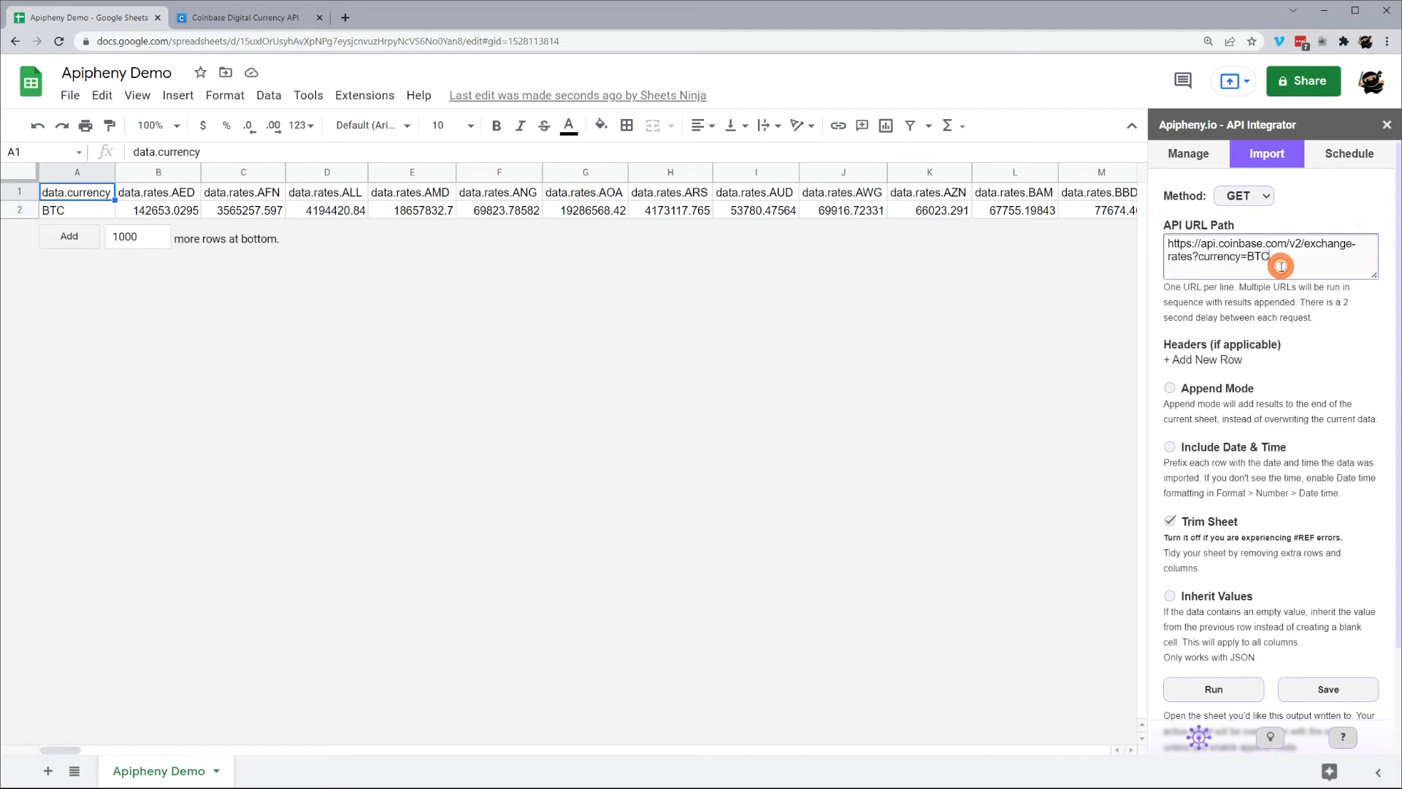
type("https://api.coinbase.com/v2/prices/BTC-USD/buy")
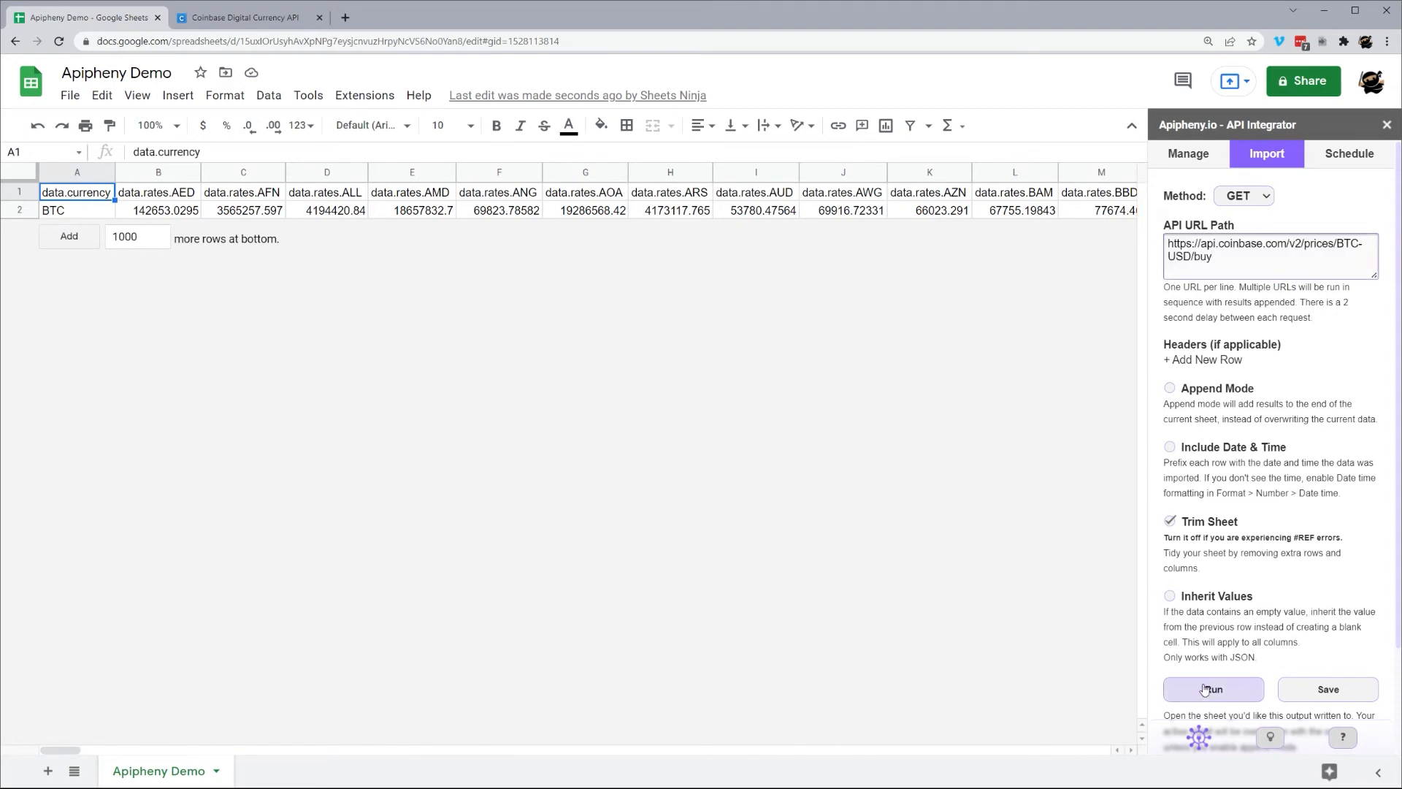
left_click(1212, 689)
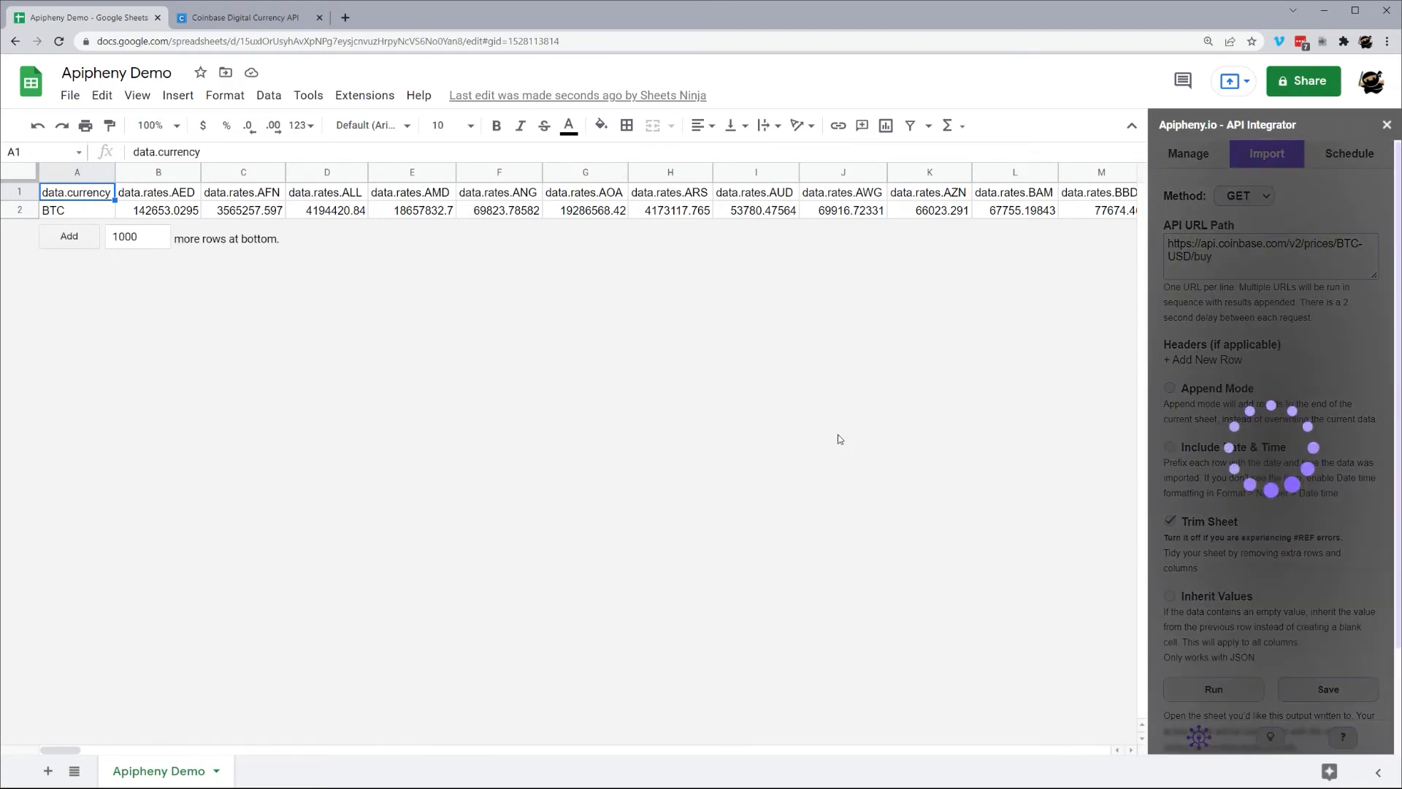
left_click(1212, 688)
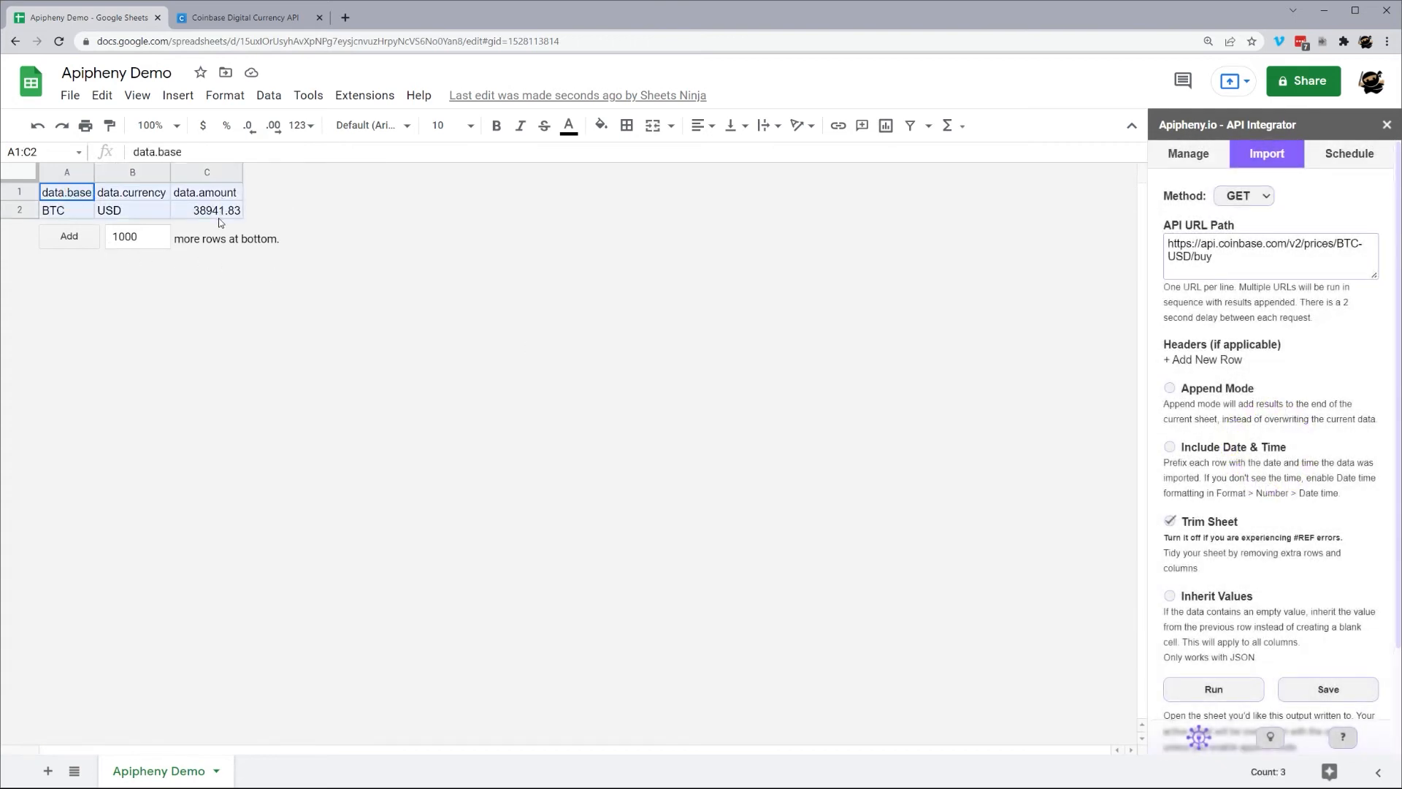
- Change the pair to ETH and rerun, importing the ETH buy price (2691.41)
left_click(1339, 243)
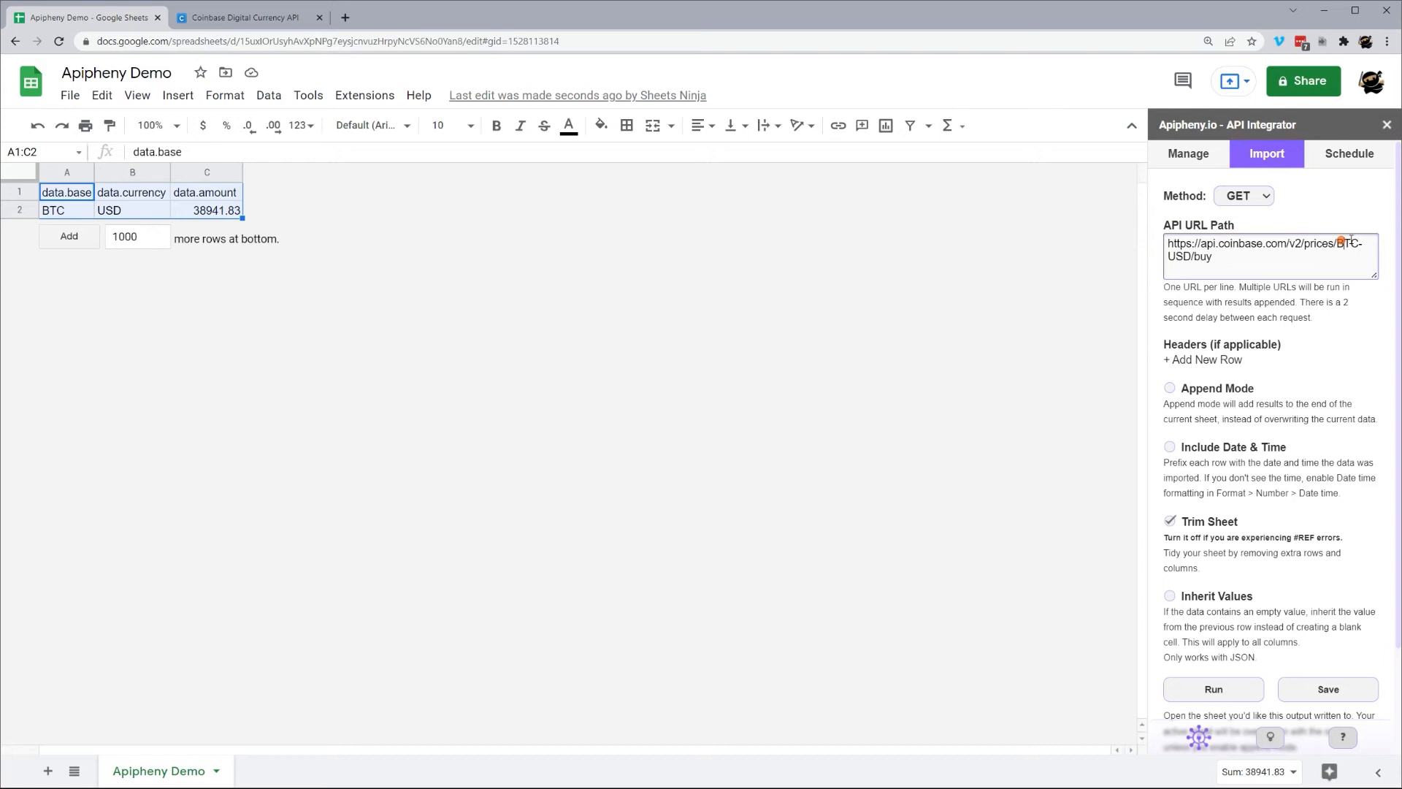
type("ETH")
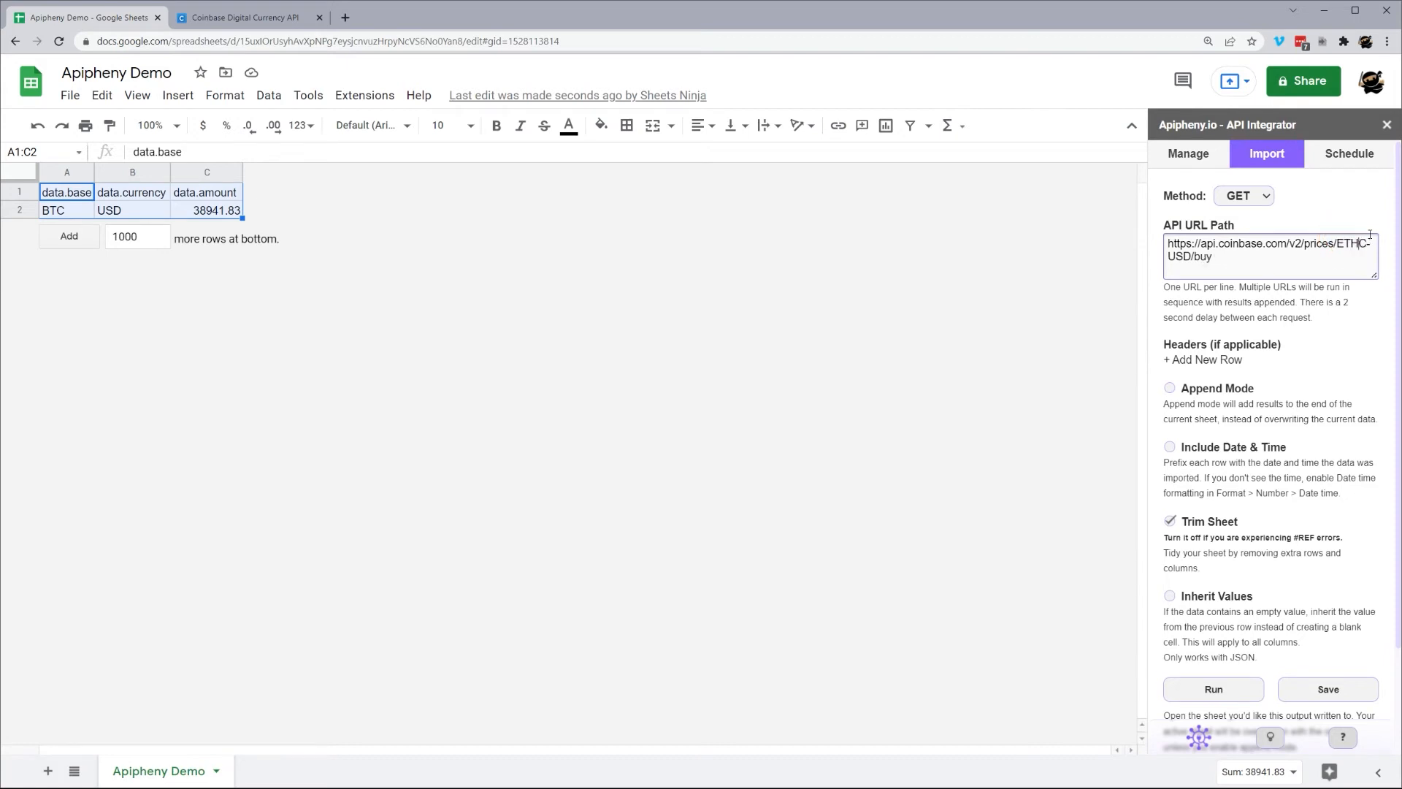
mouse_move(1231, 458)
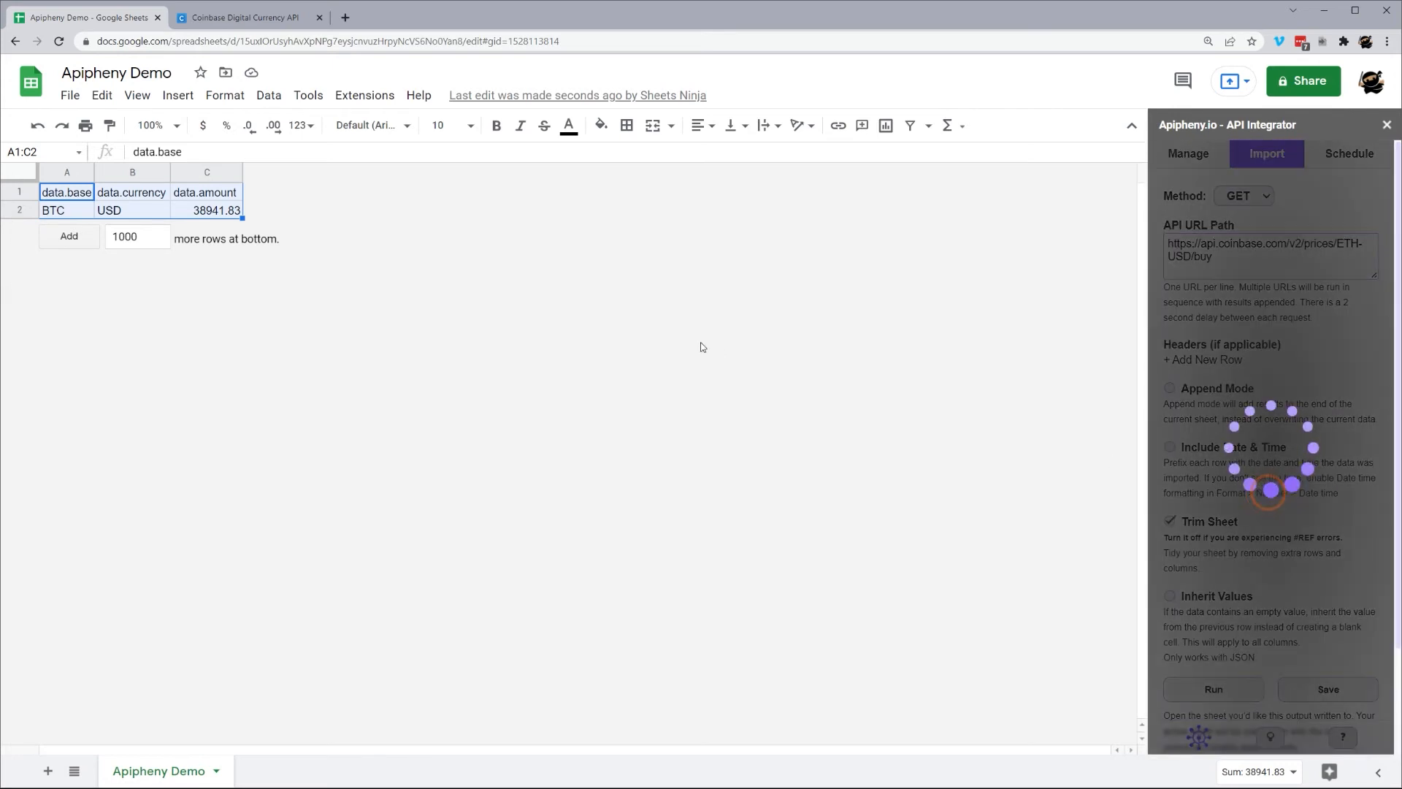
left_click(1213, 689)
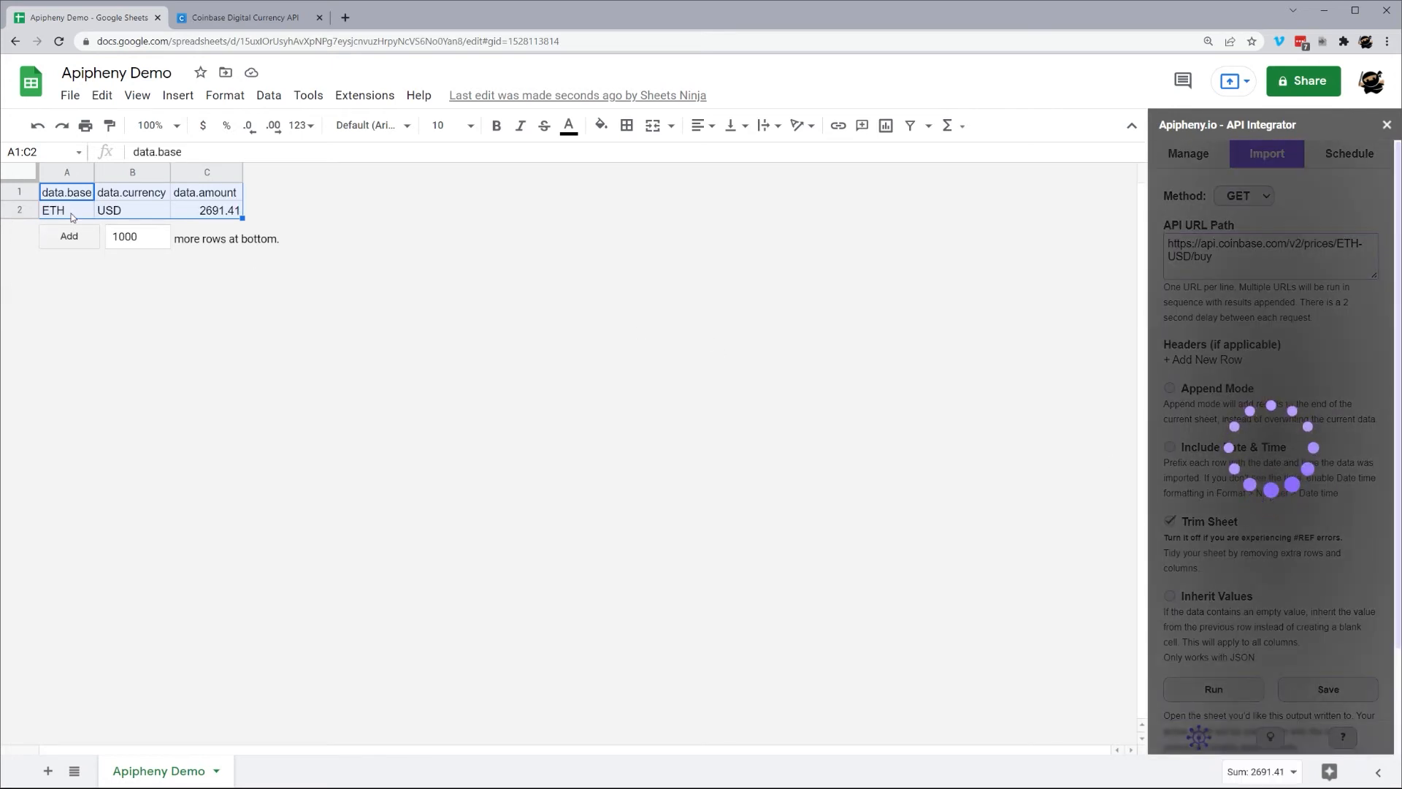
left_click(51, 210)
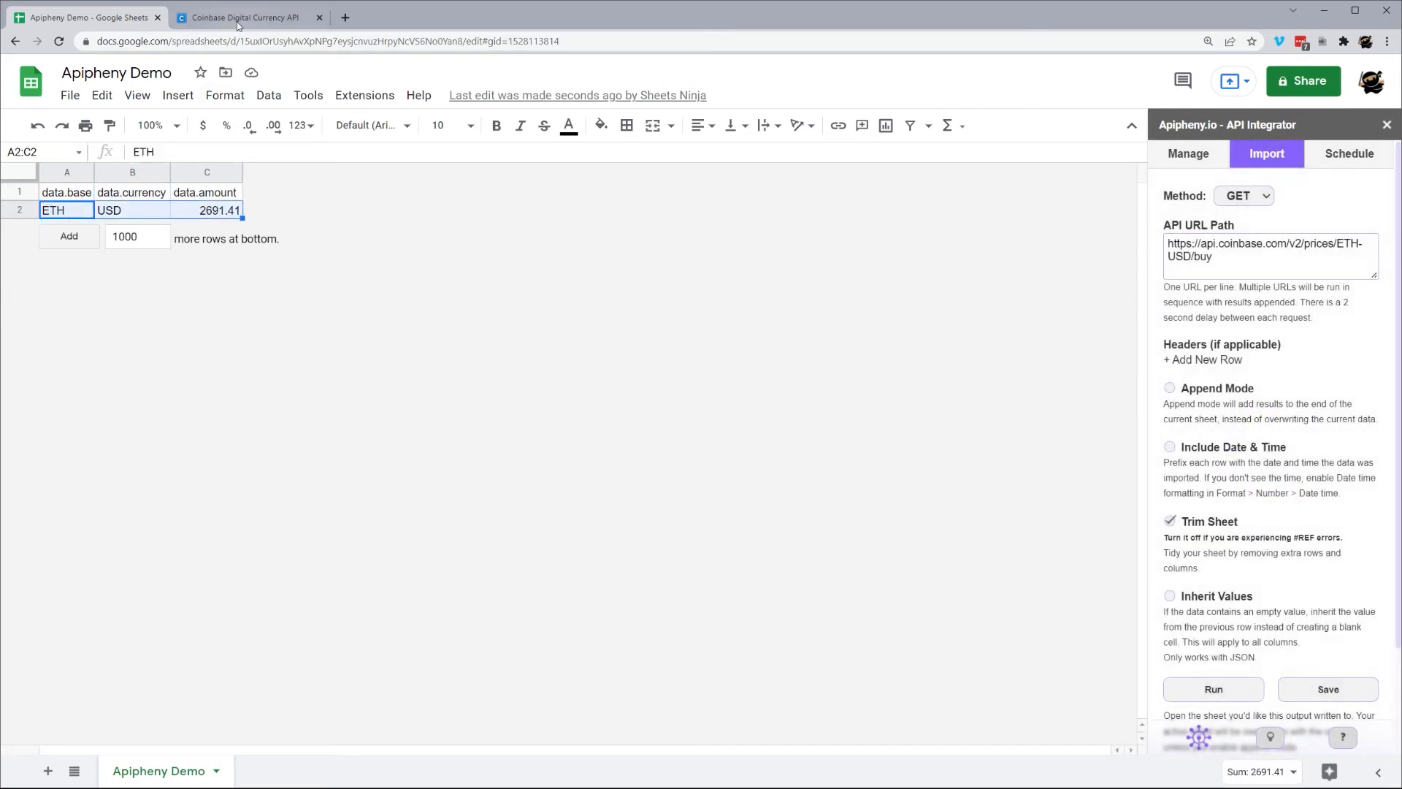
- Copy the Get sell price BTC-USD example request URL from the Coinbase docs
left_click(248, 17)
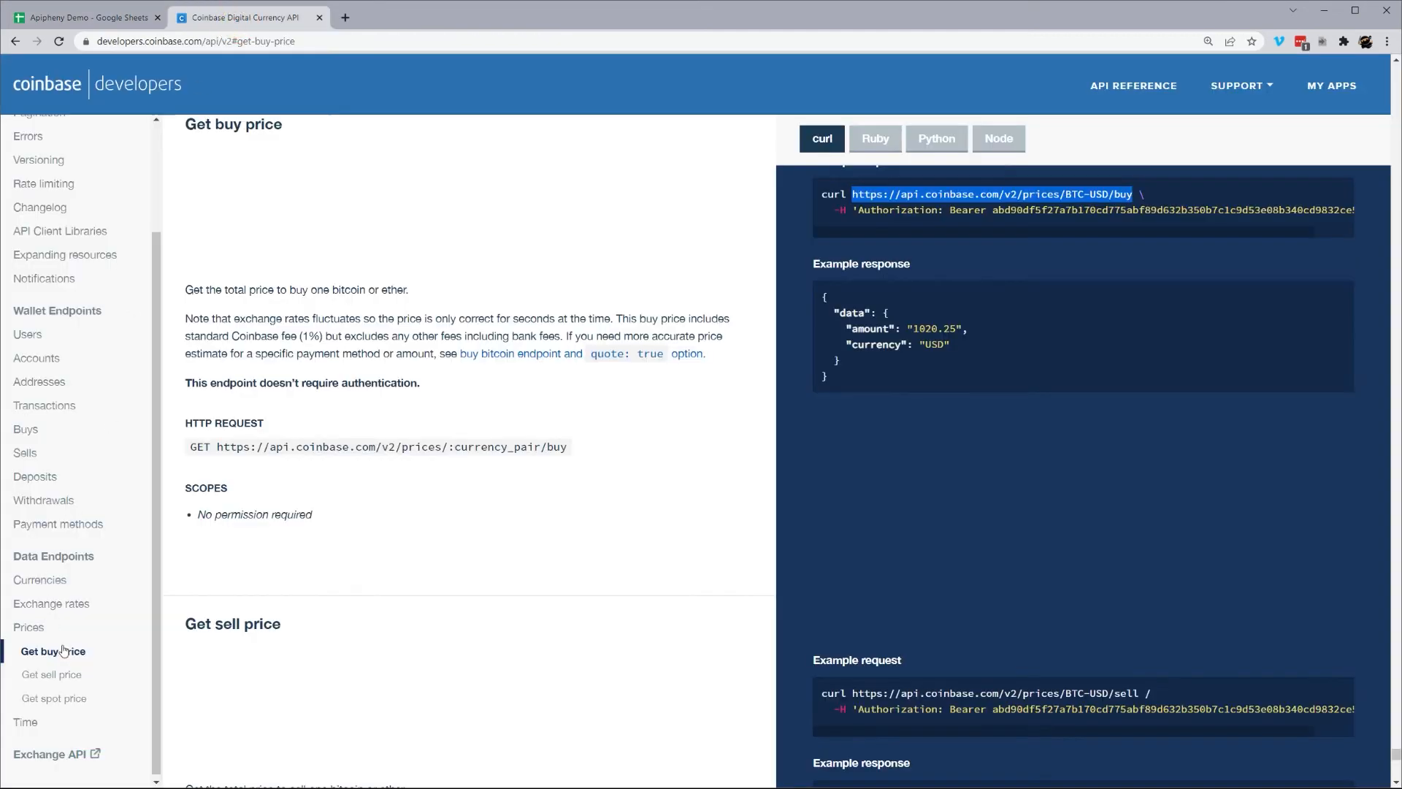
left_click(51, 674)
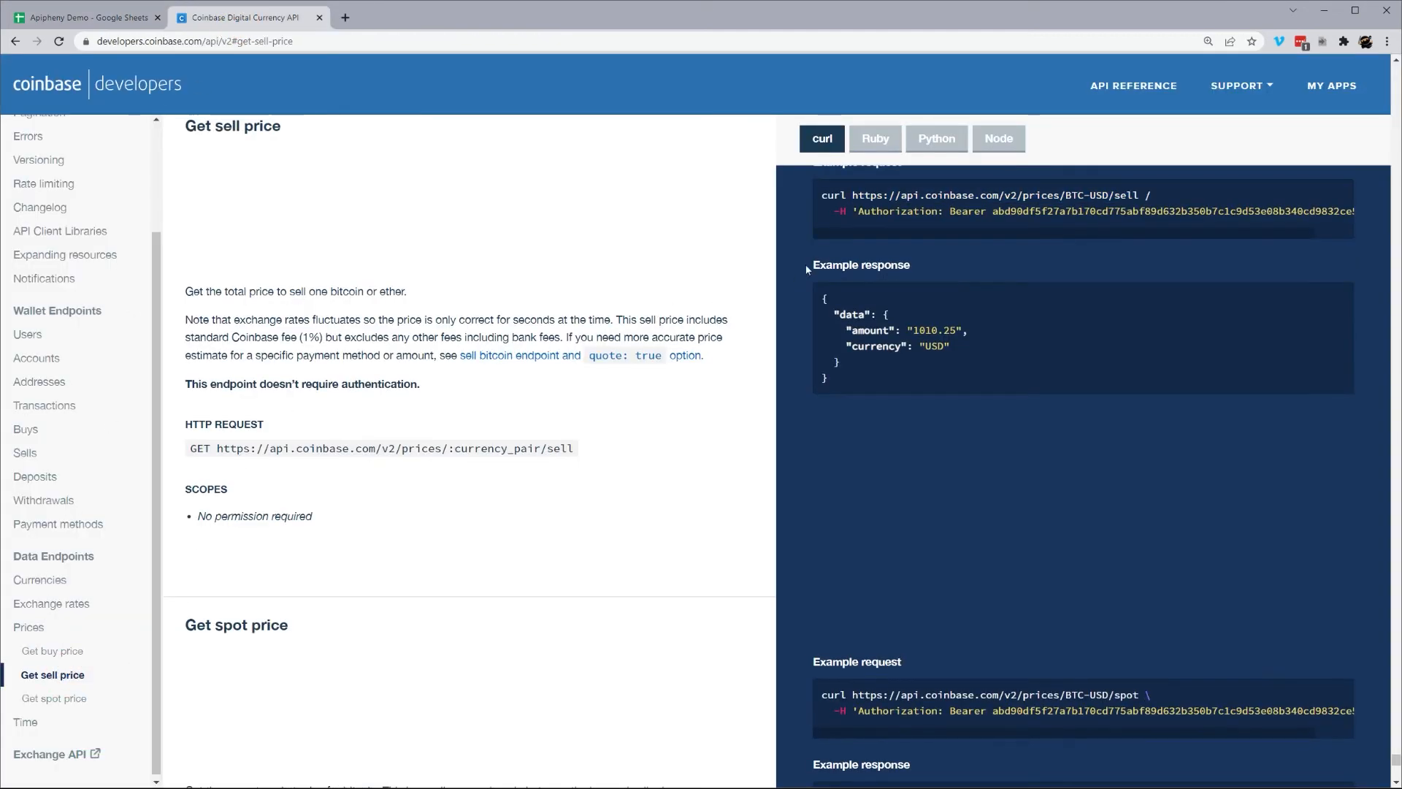
left_click_drag(853, 195, 1140, 195)
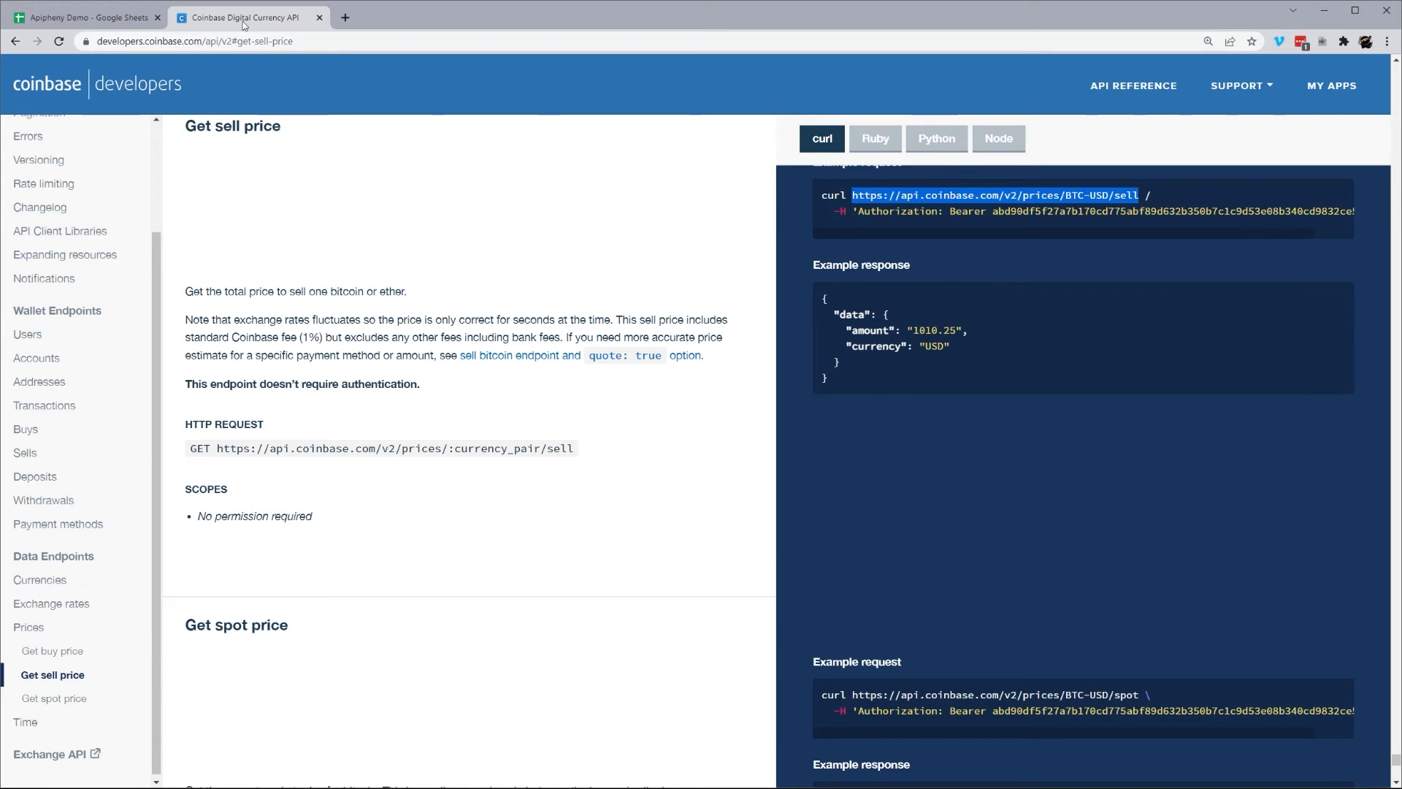
left_click(84, 17)
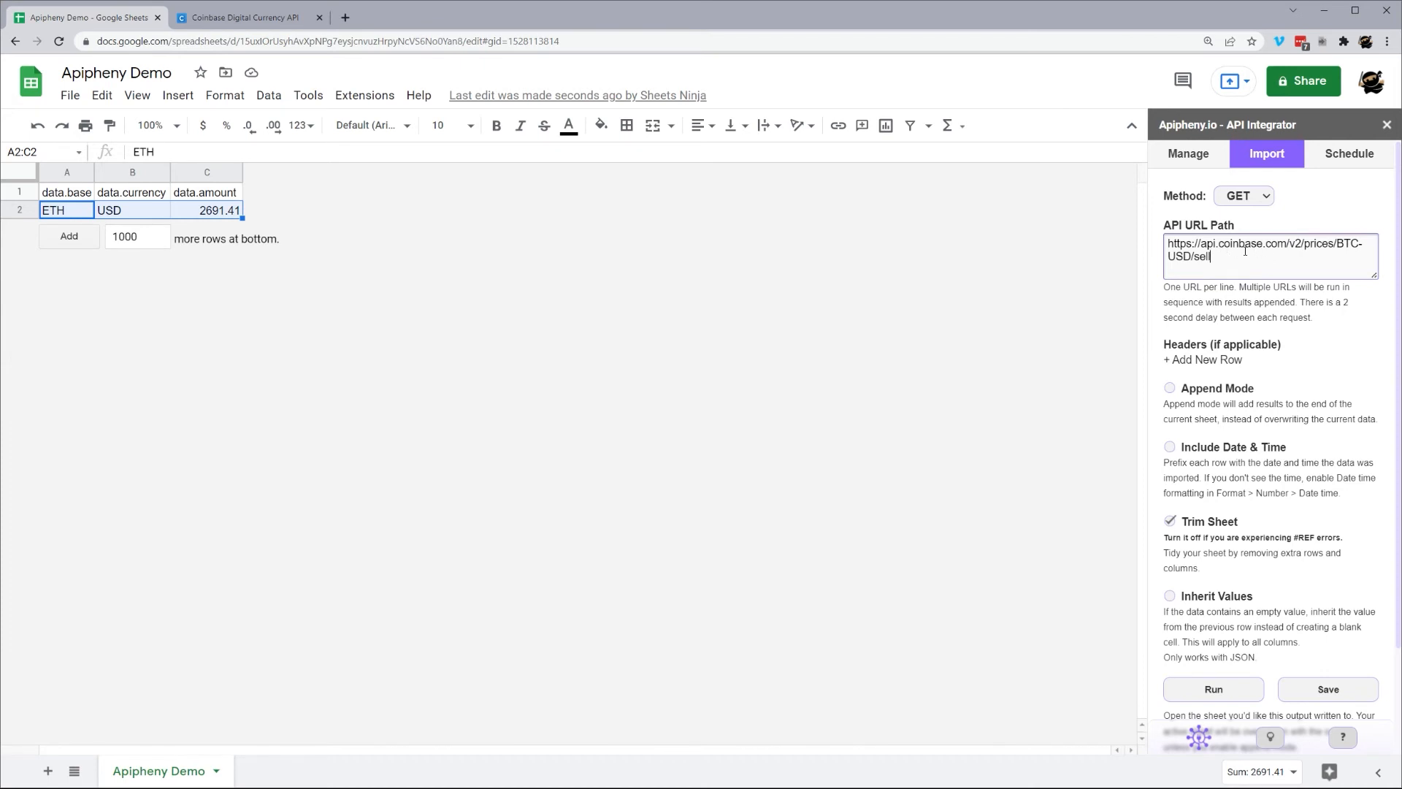
- Run and confirm the BTC-USD sell price request, importing 38505.79 USD
left_click(1212, 689)
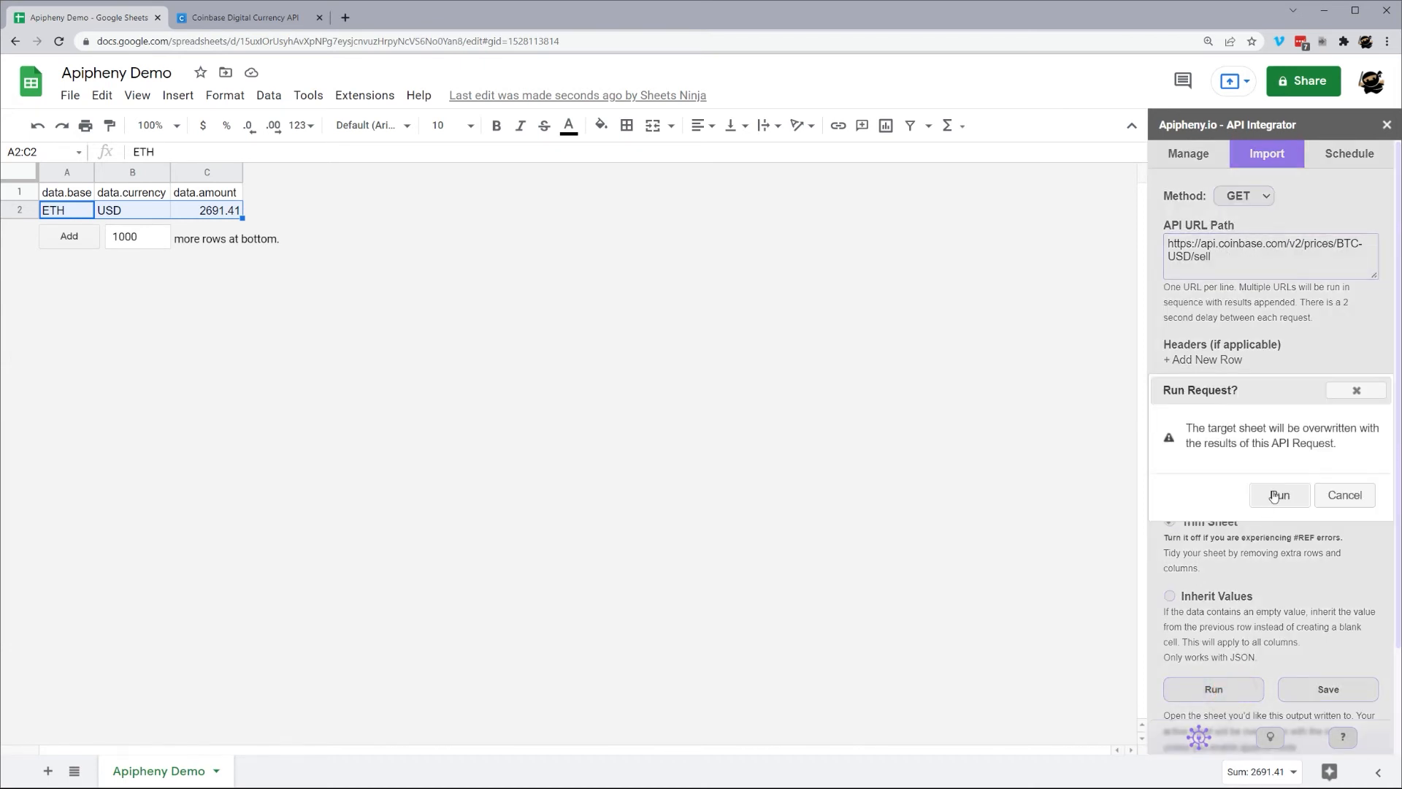
left_click(1280, 495)
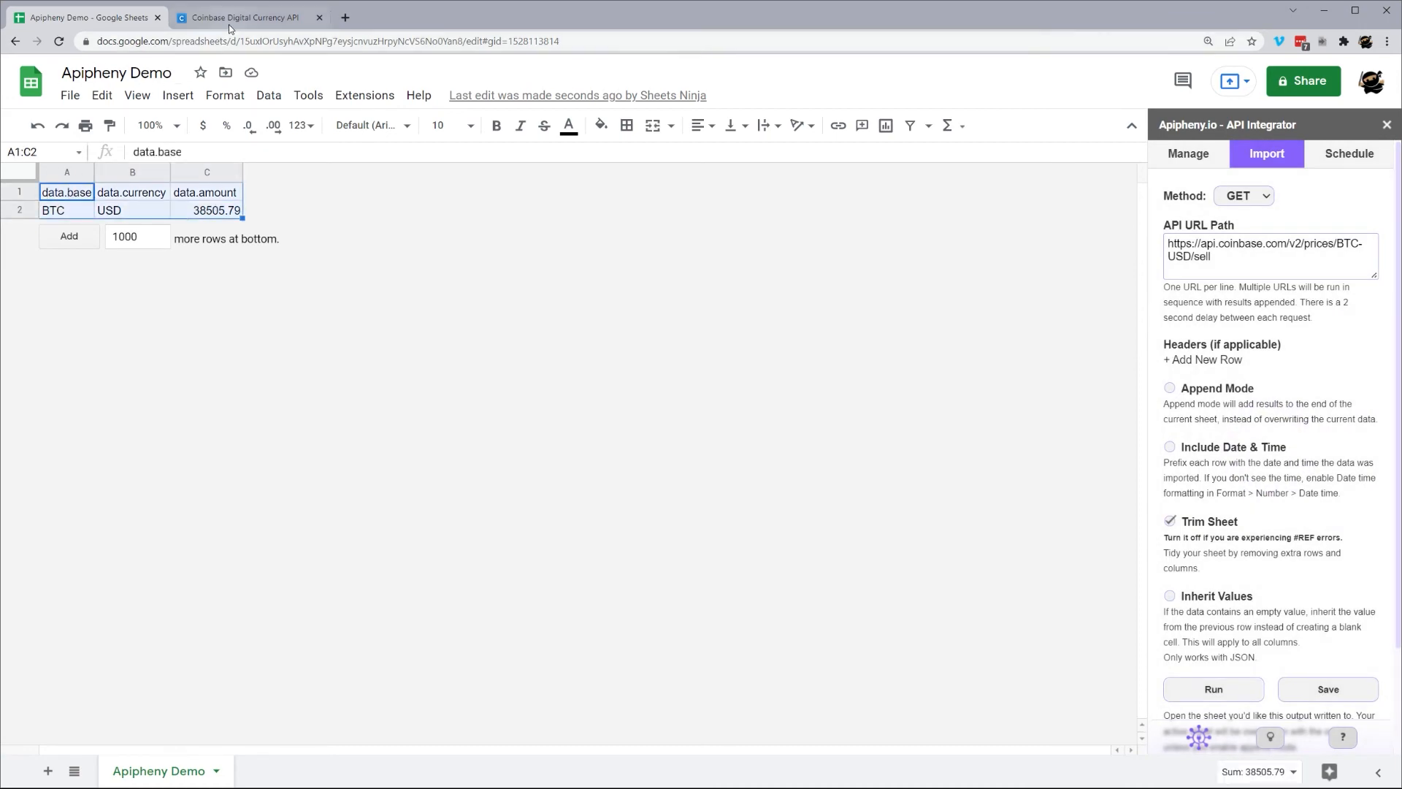
left_click(242, 17)
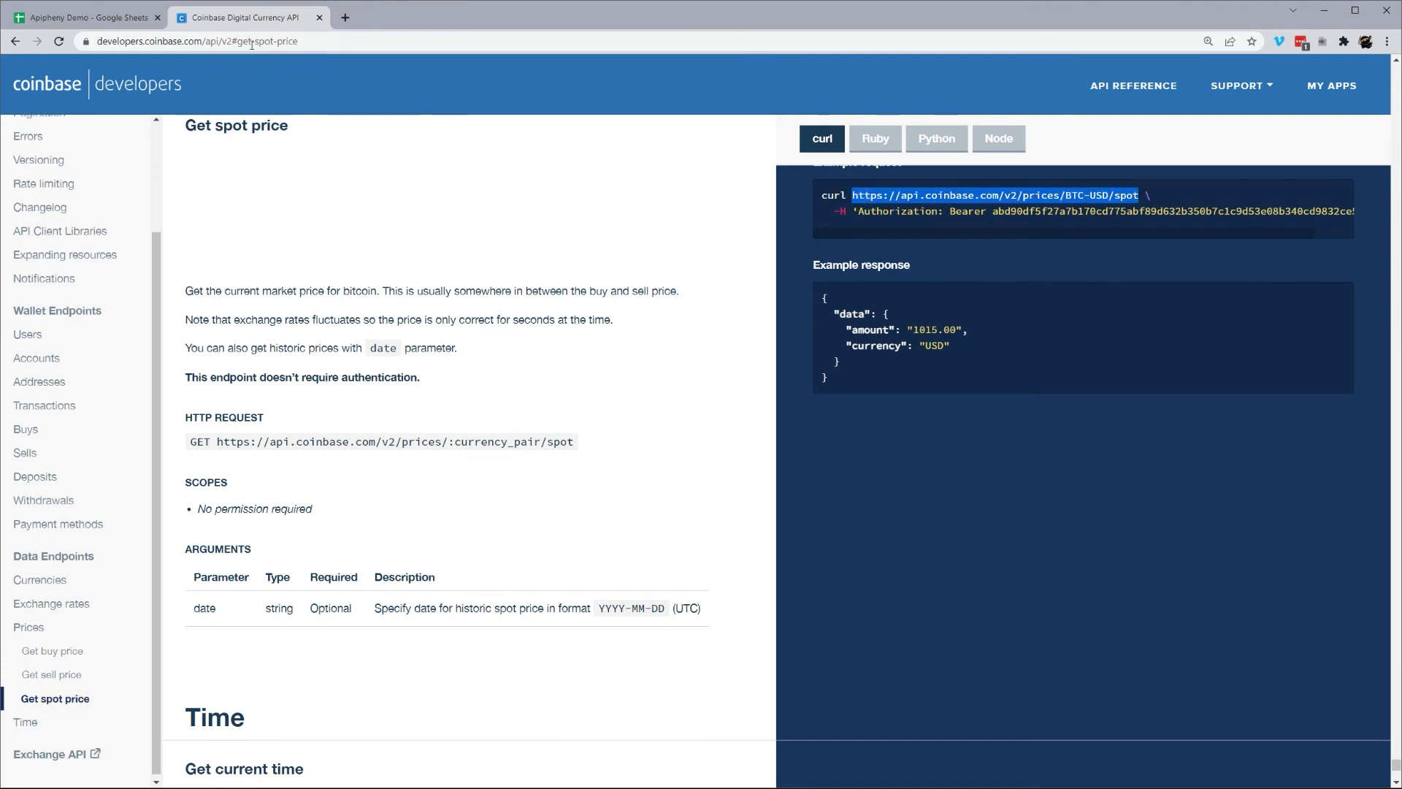
left_click(84, 16)
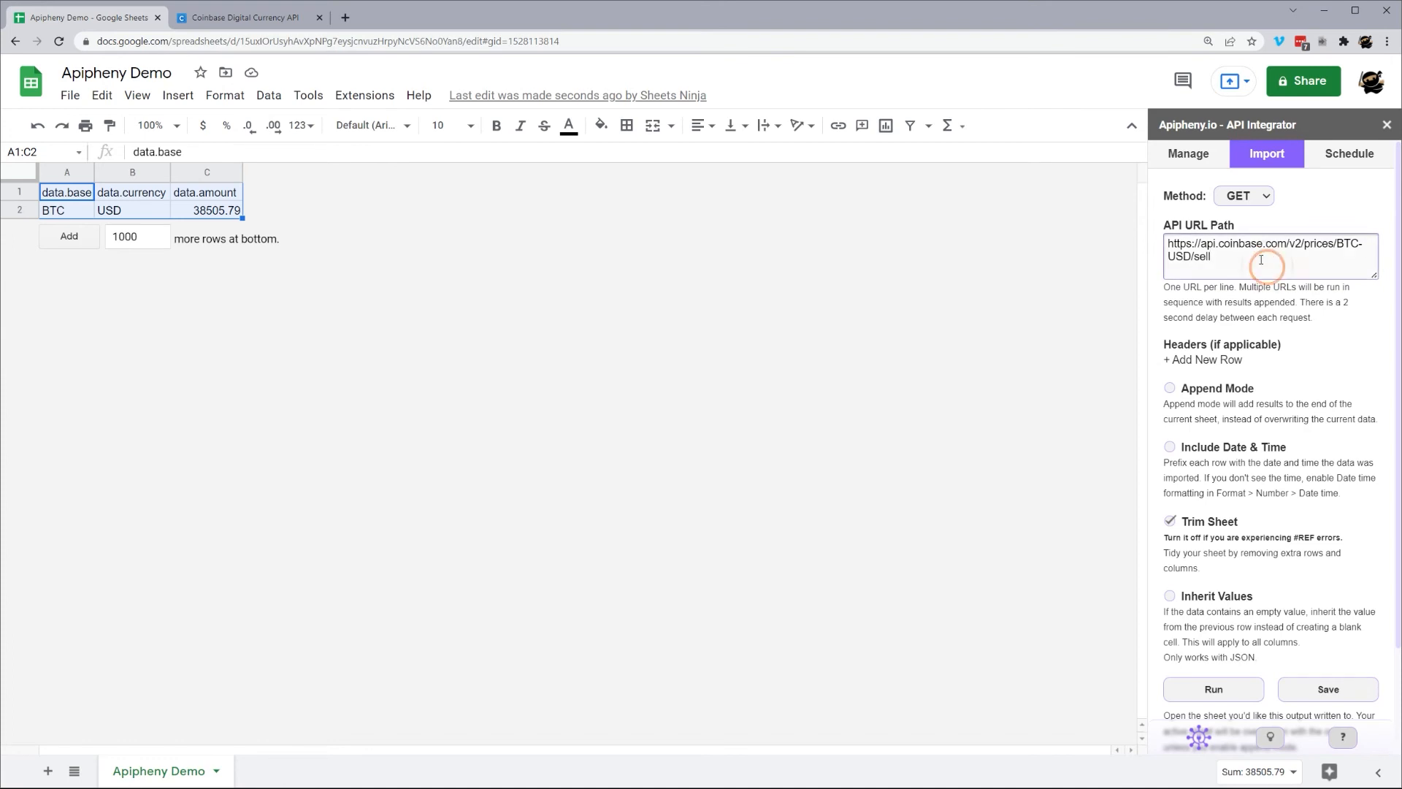
- Import the BTC-USD spot price (38703.48), then rerun with ETH for 2676.87
left_click(1212, 688)
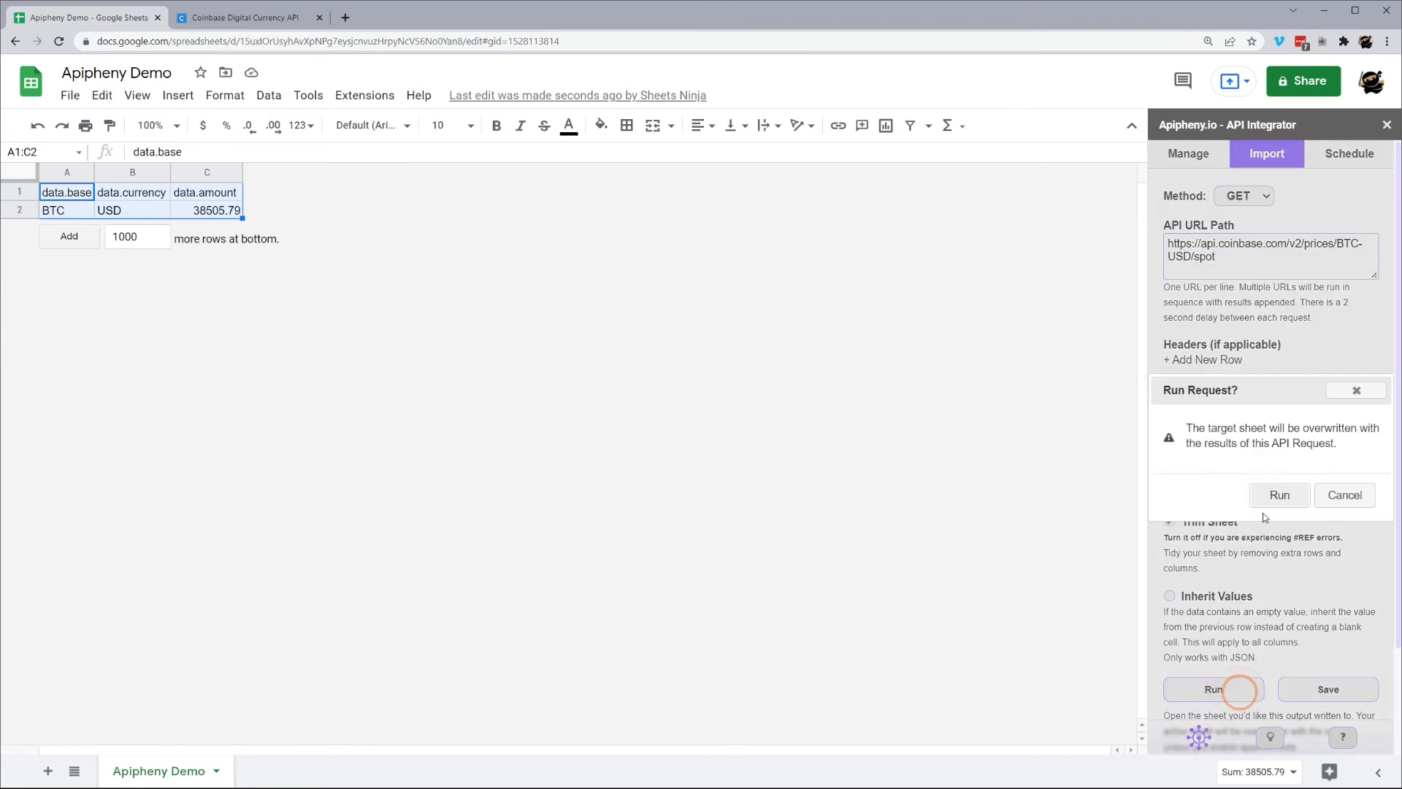
left_click(1278, 494)
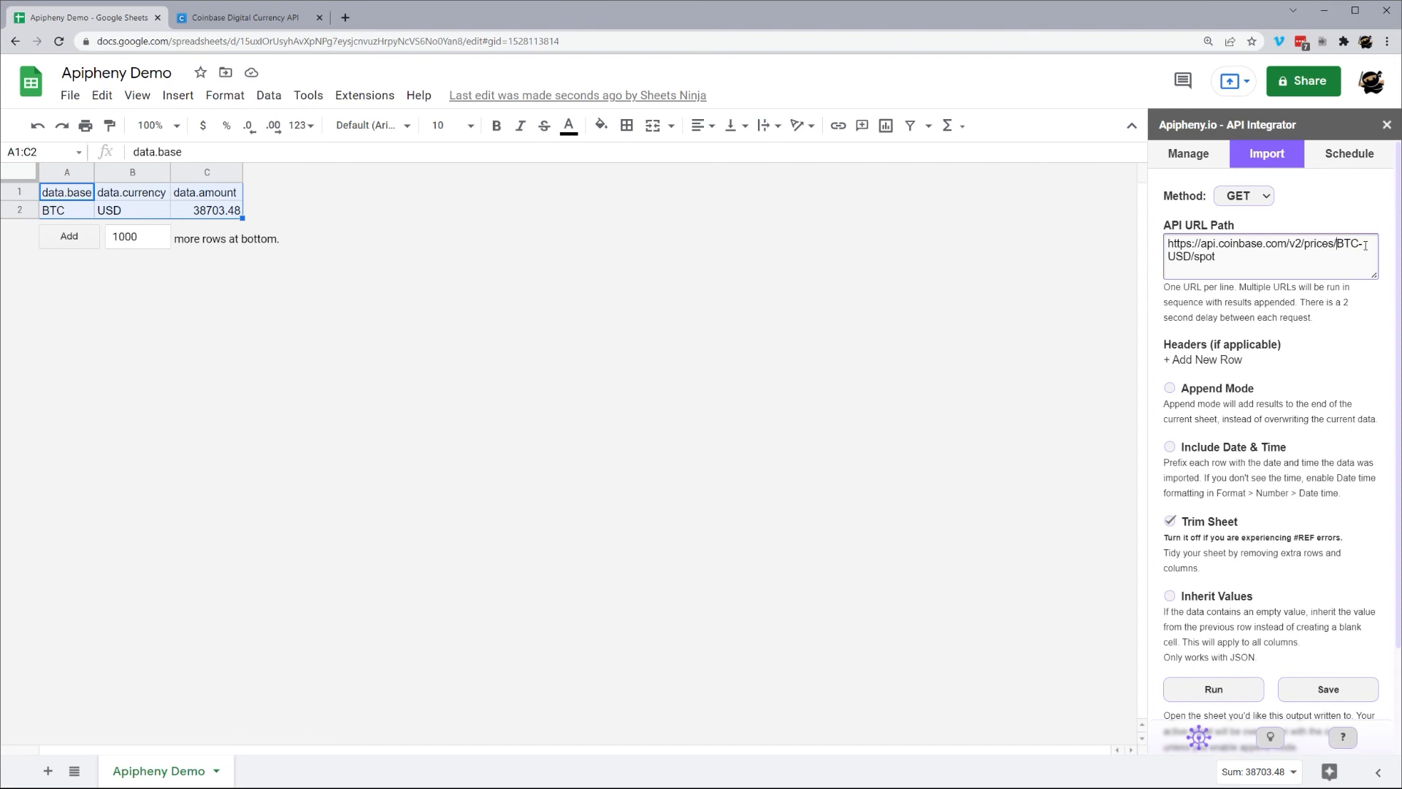
type("ETH")
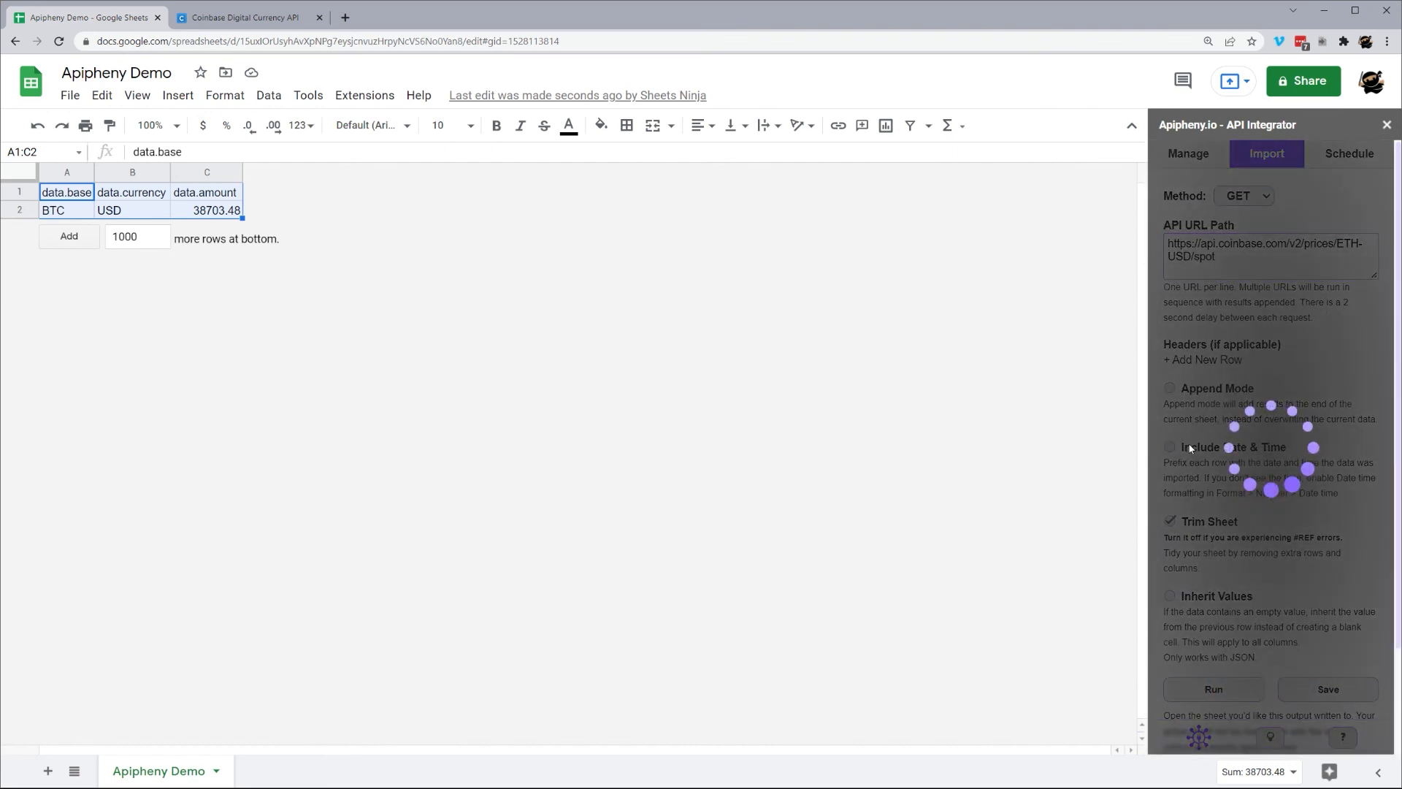
left_click(1212, 688)
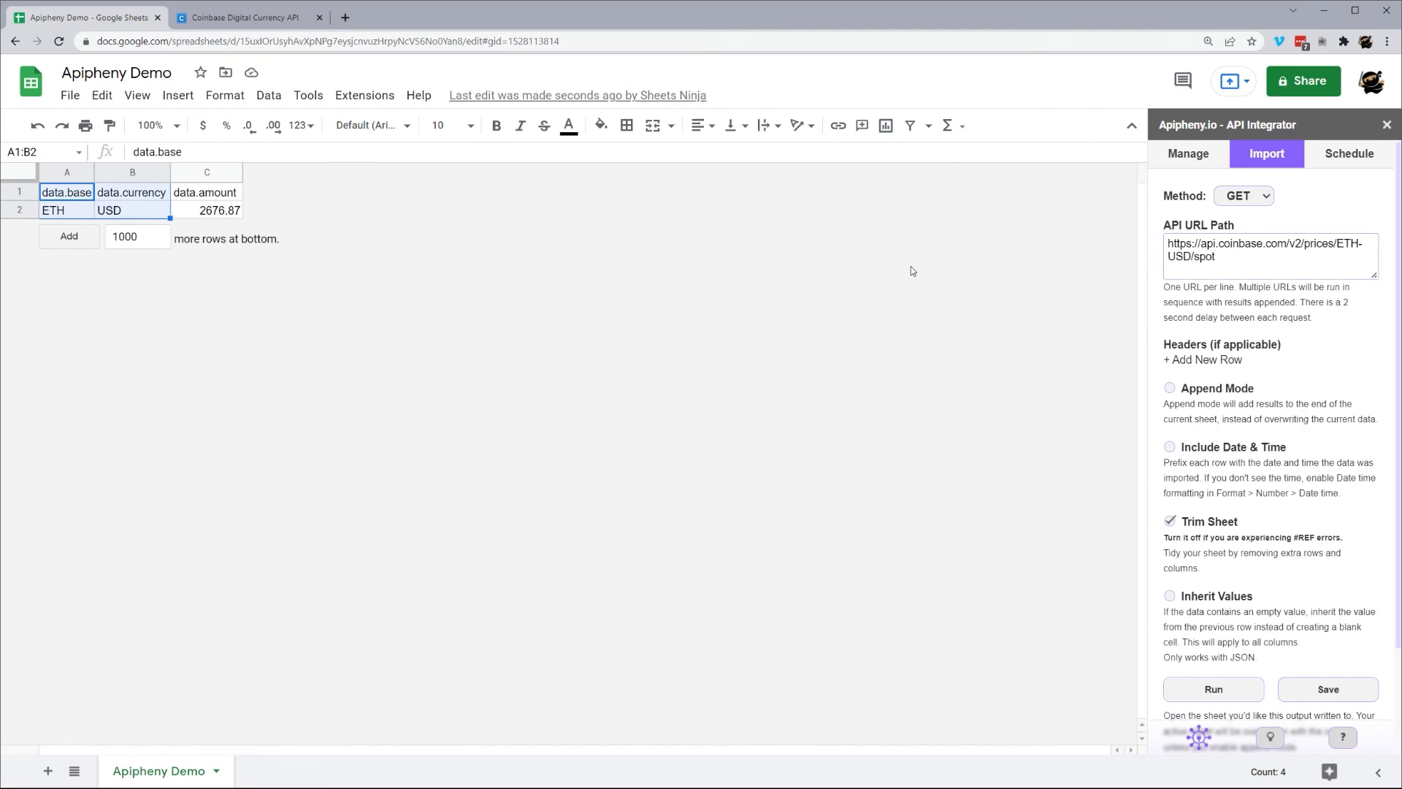
mouse_move(664, 291)
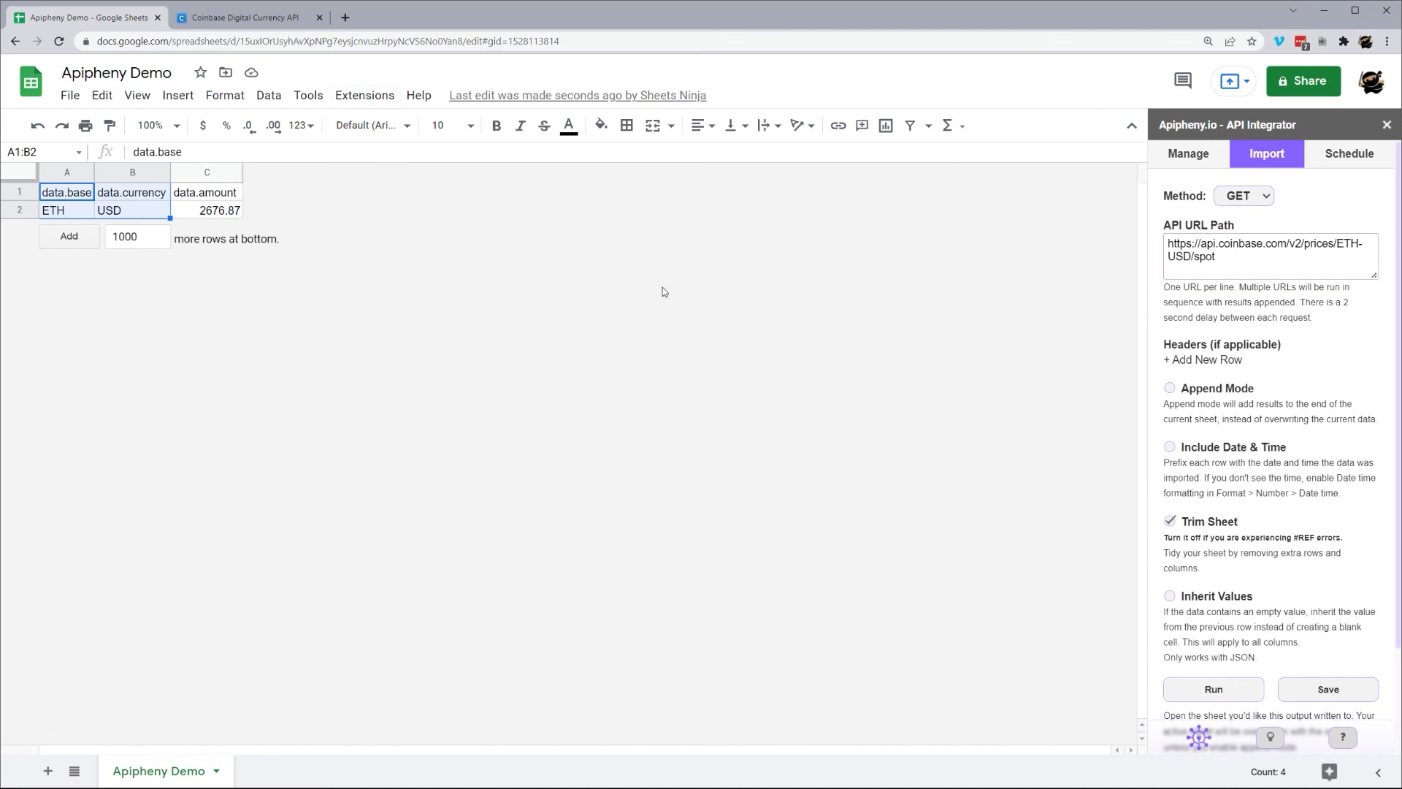